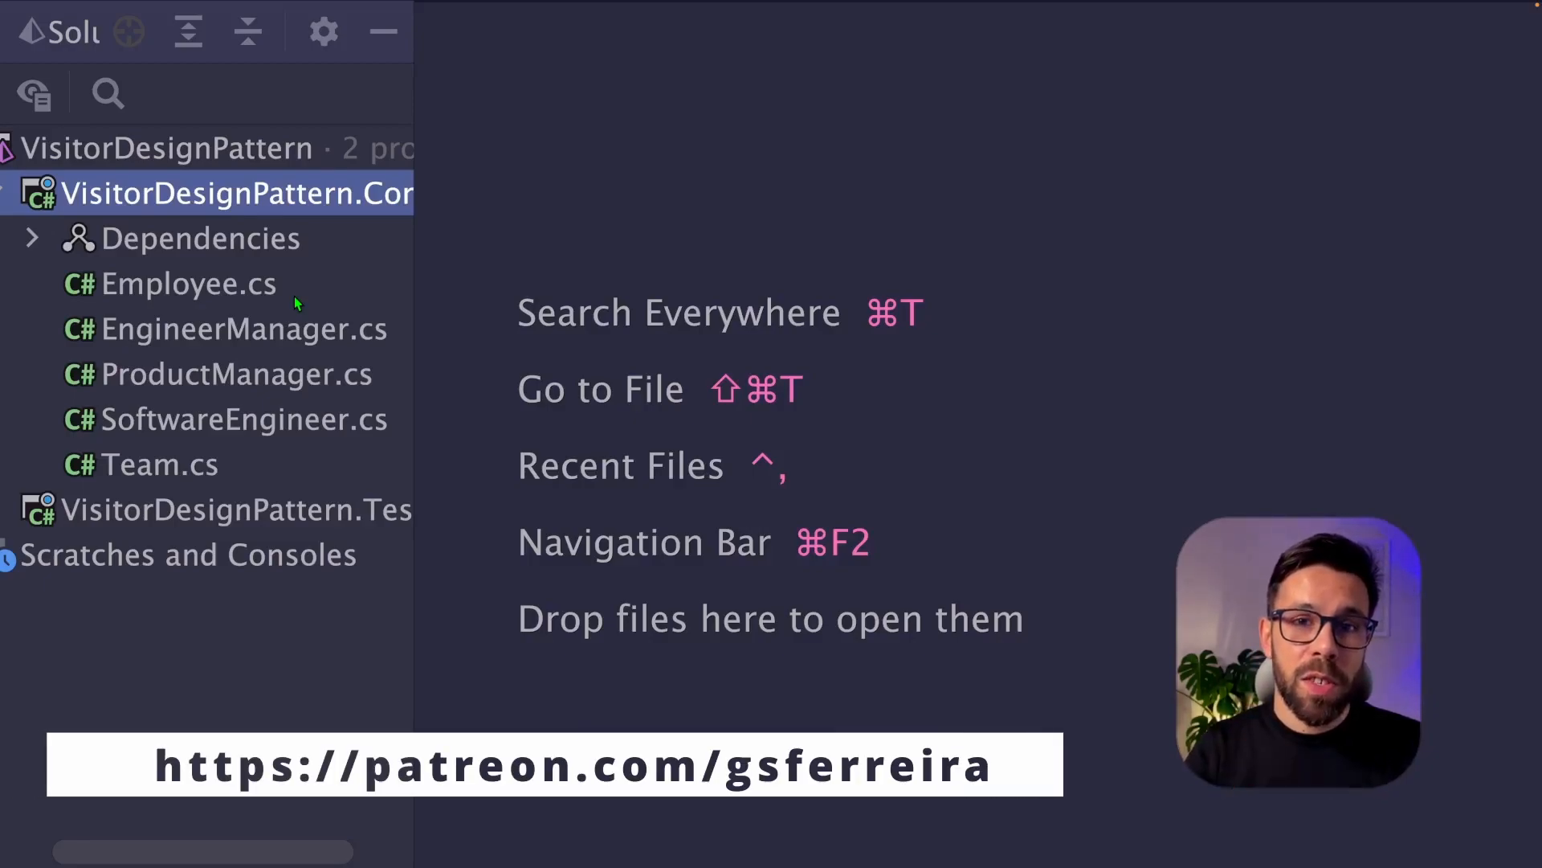
Open Team.cs from the Core project in the editor
double_click(155, 464)
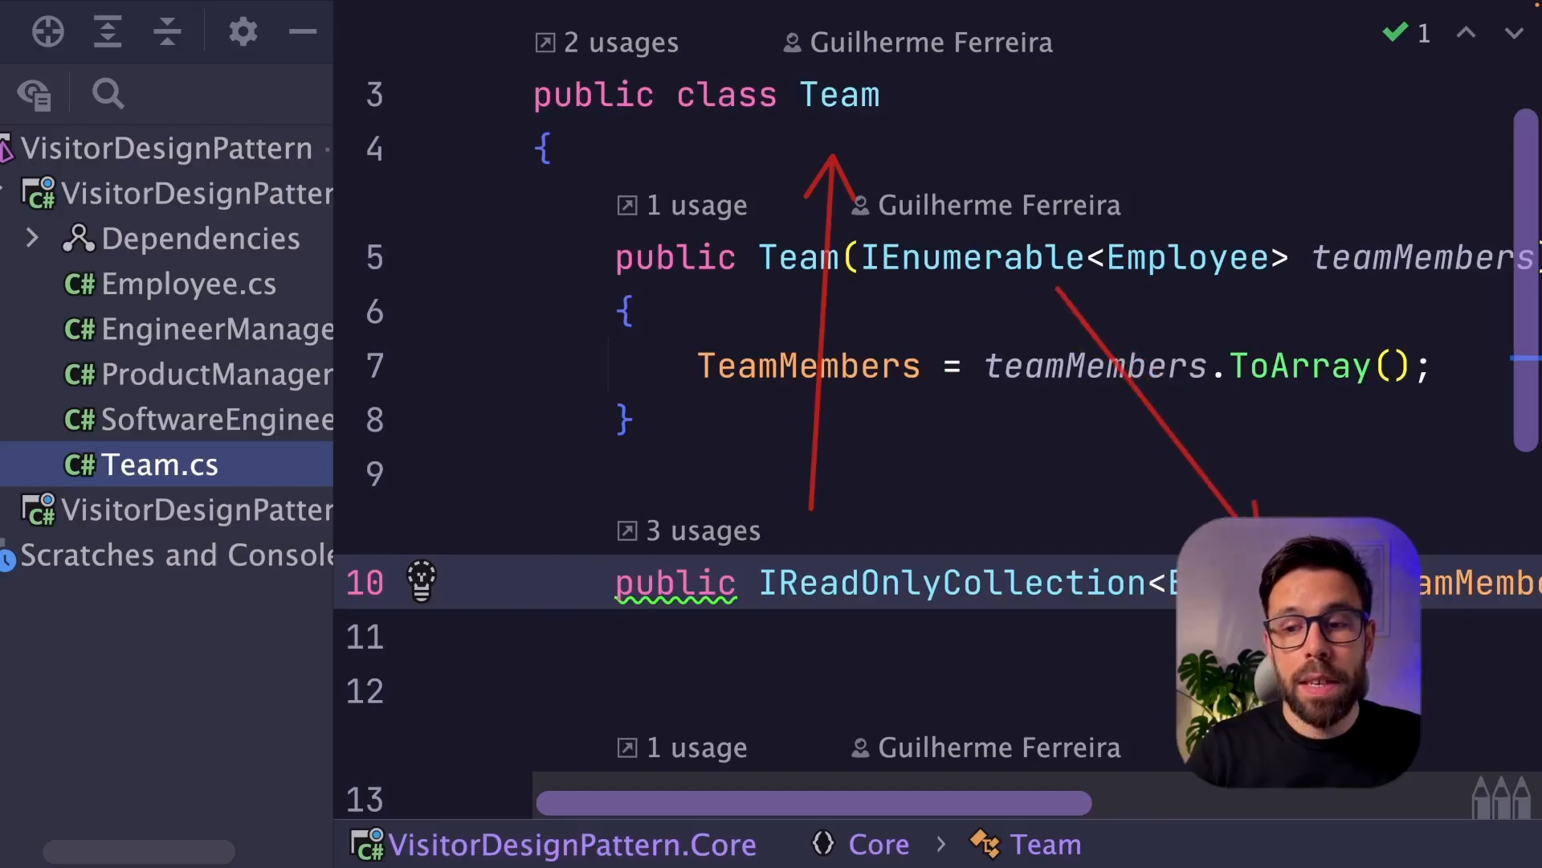
Review Employee and EngineerManager classes side by side, returning to Employee
click(189, 284)
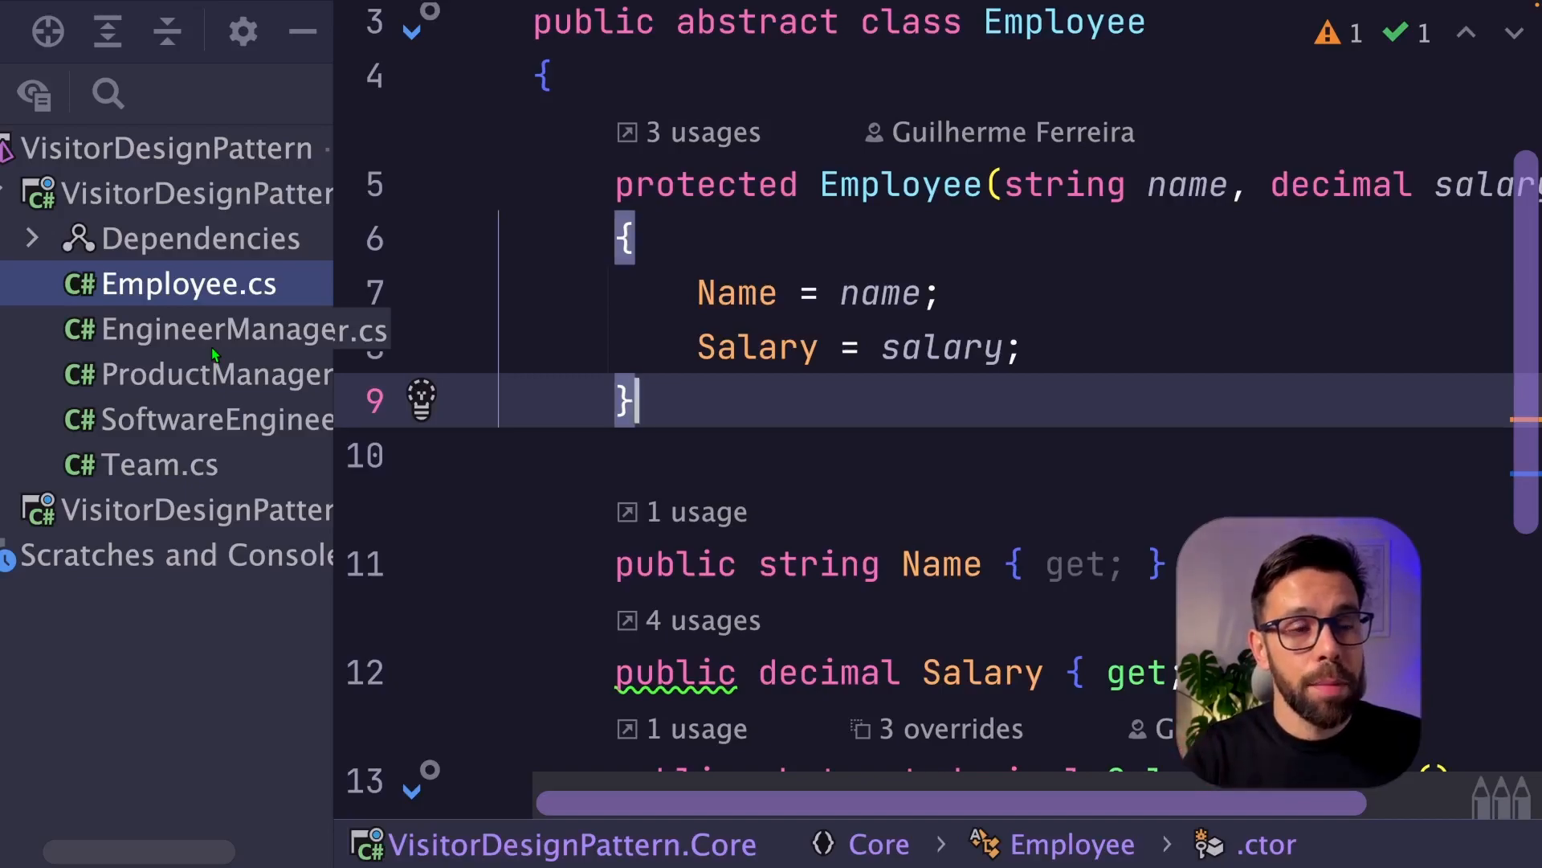
click(223, 328)
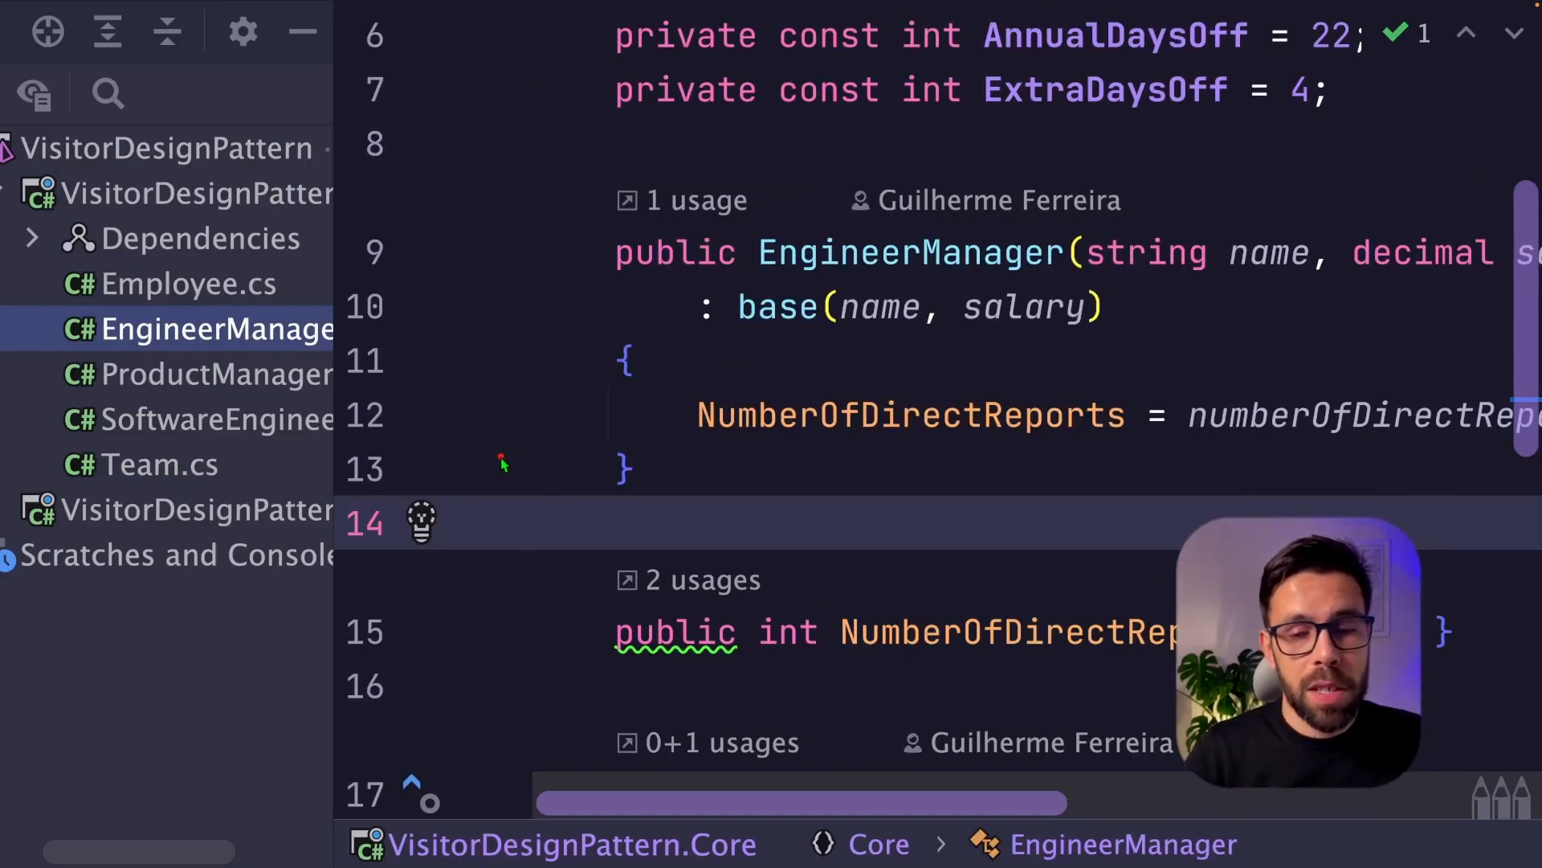
click(534, 523)
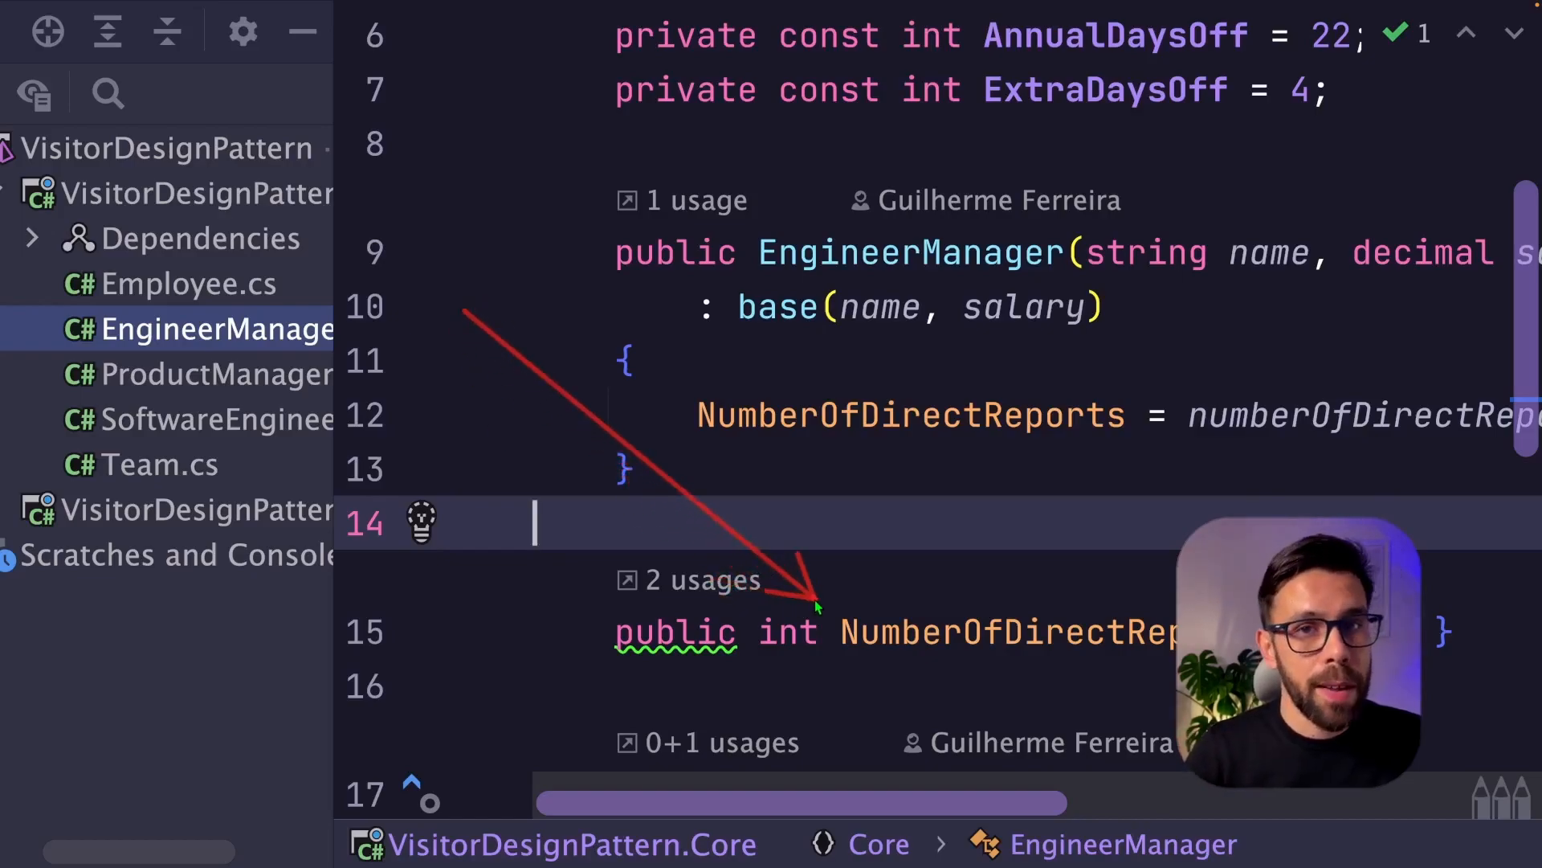
click(187, 284)
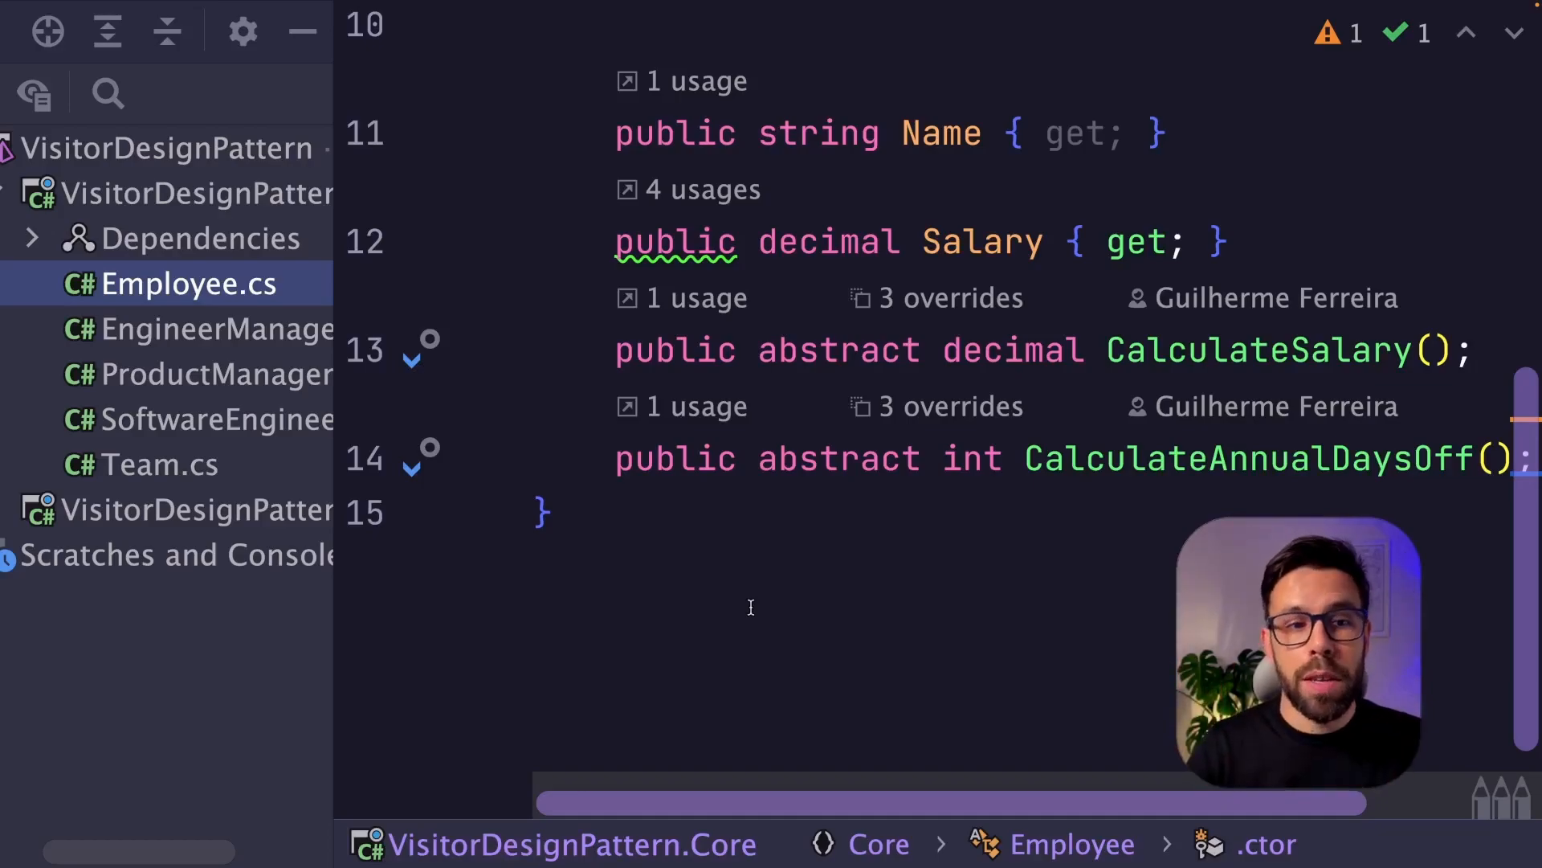
mouse_move(260, 352)
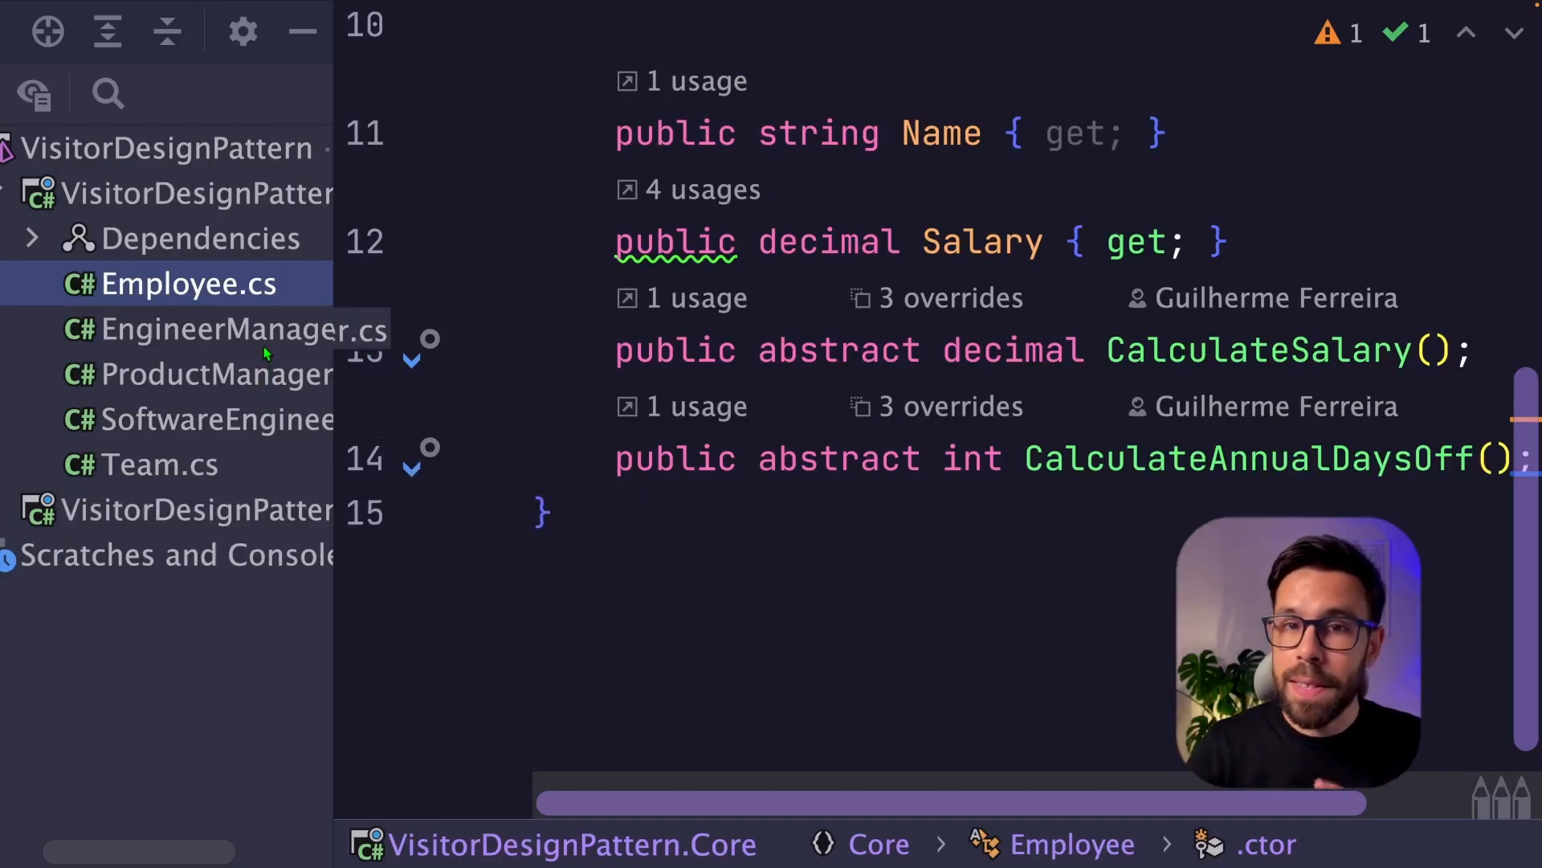
Inspect EngineerManager's salary and days-off overrides, then settle on the abstract Employee class
click(218, 328)
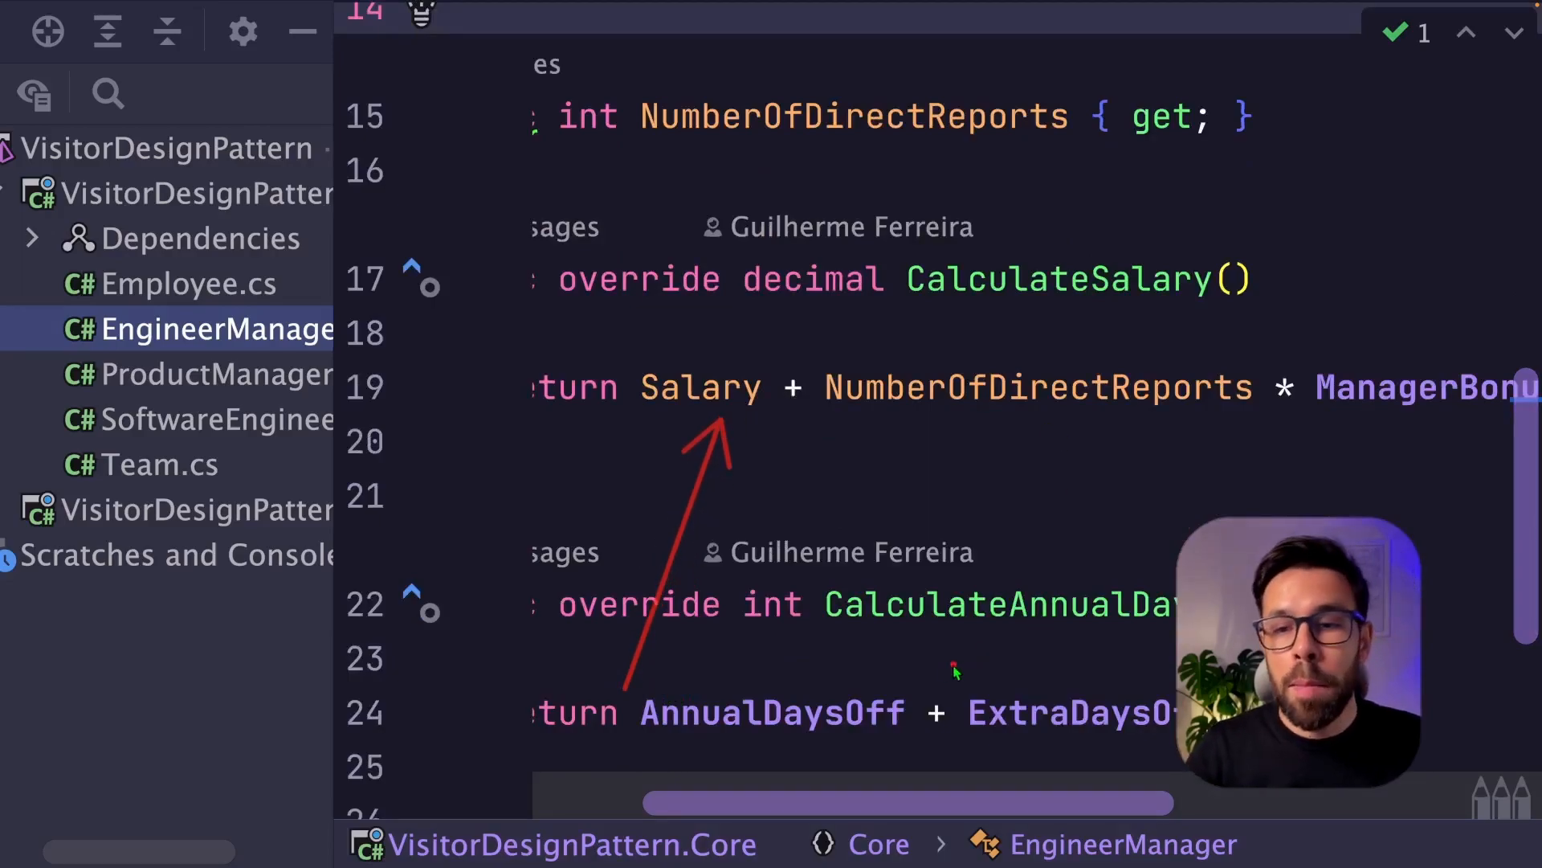
drag(930, 669, 1264, 428)
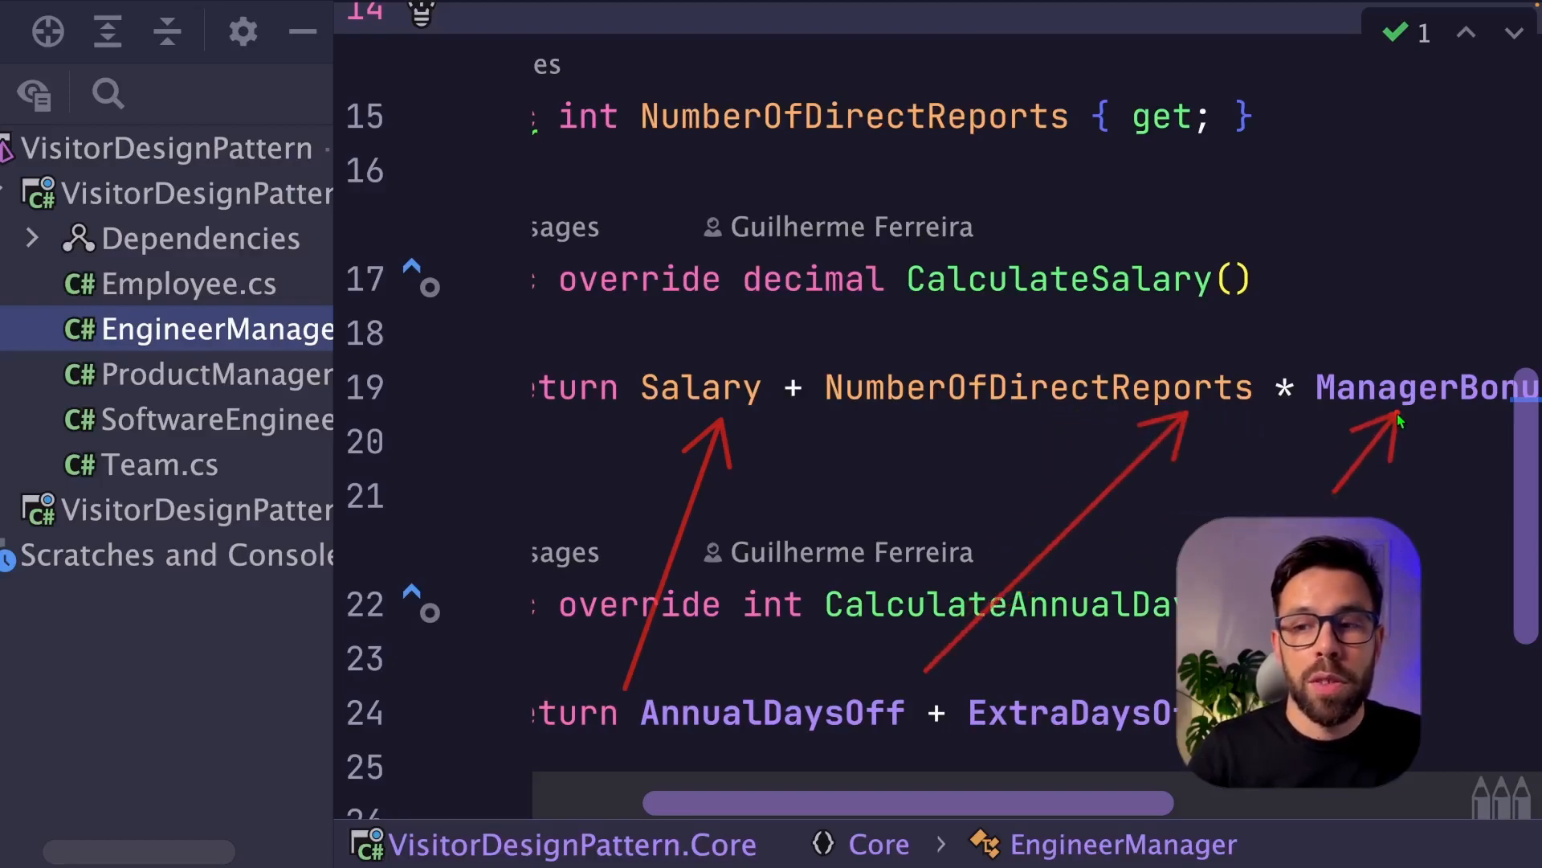
click(190, 284)
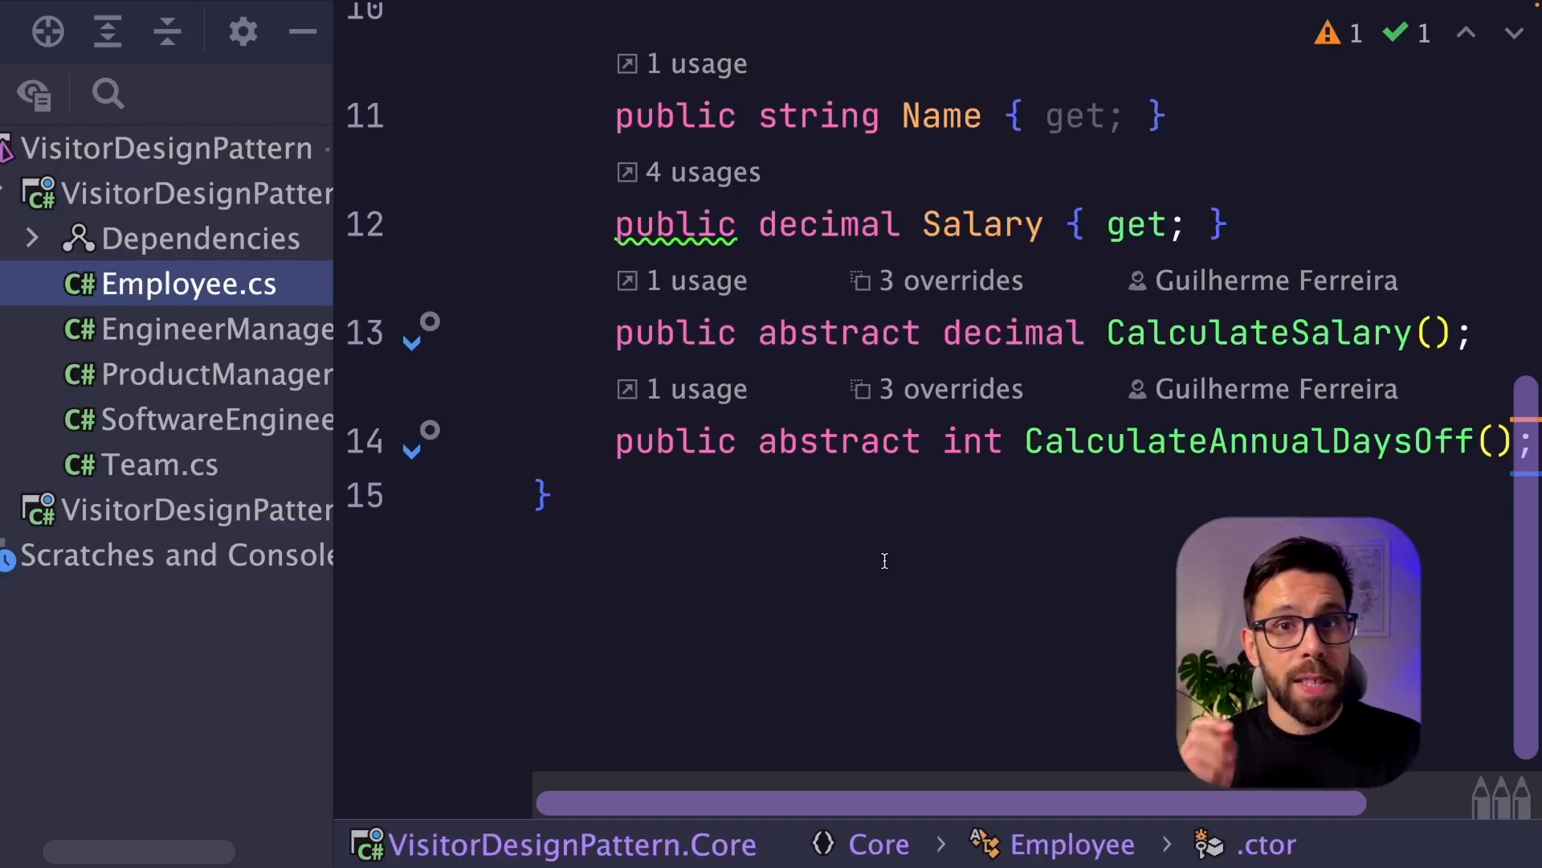
click(177, 556)
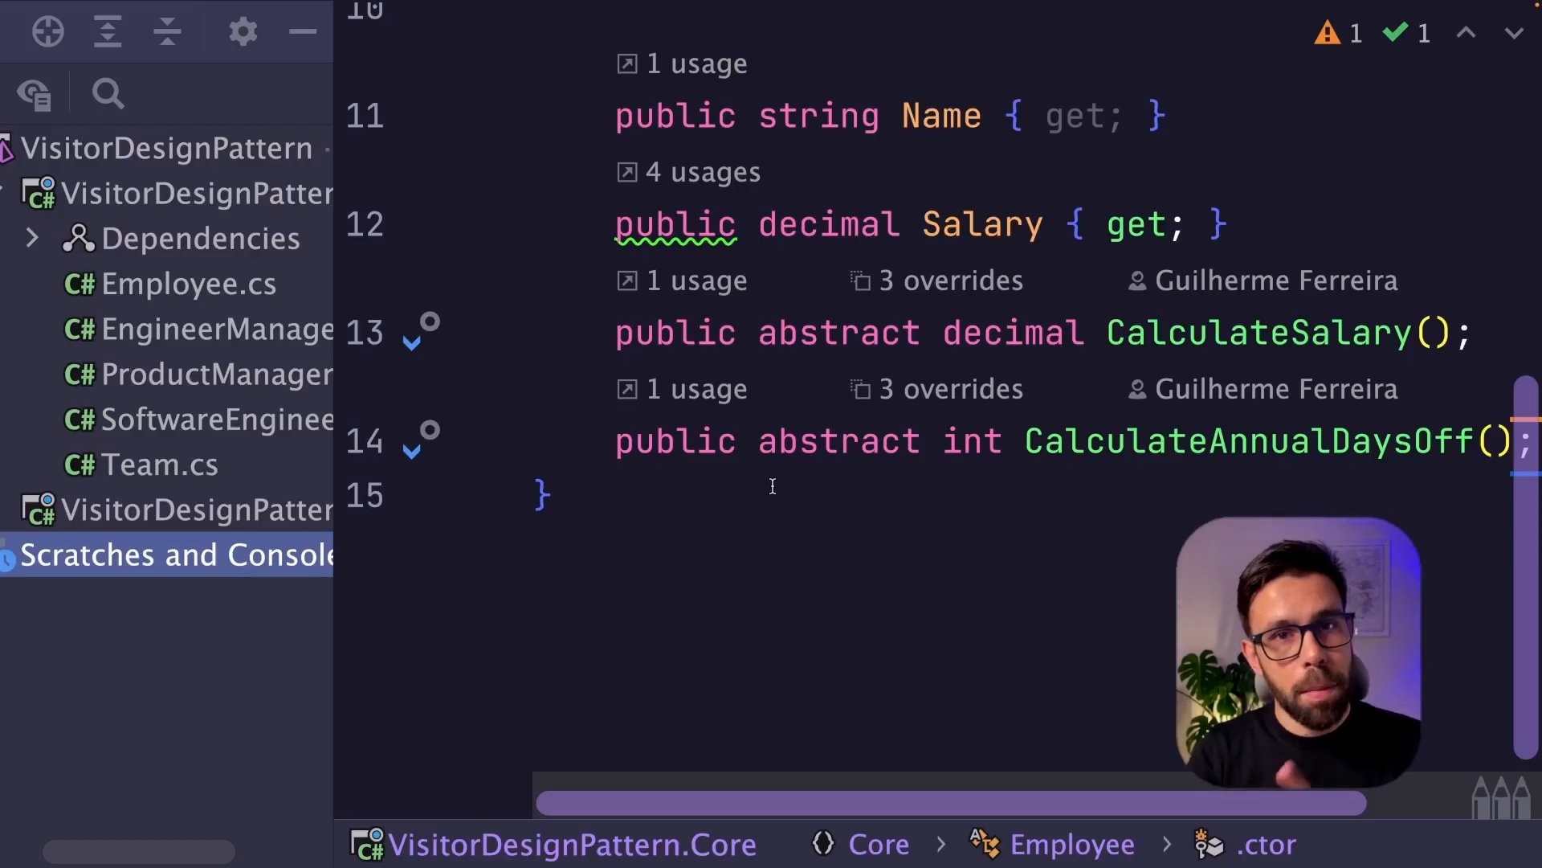
click(158, 463)
text(IEmployeeVisitor)
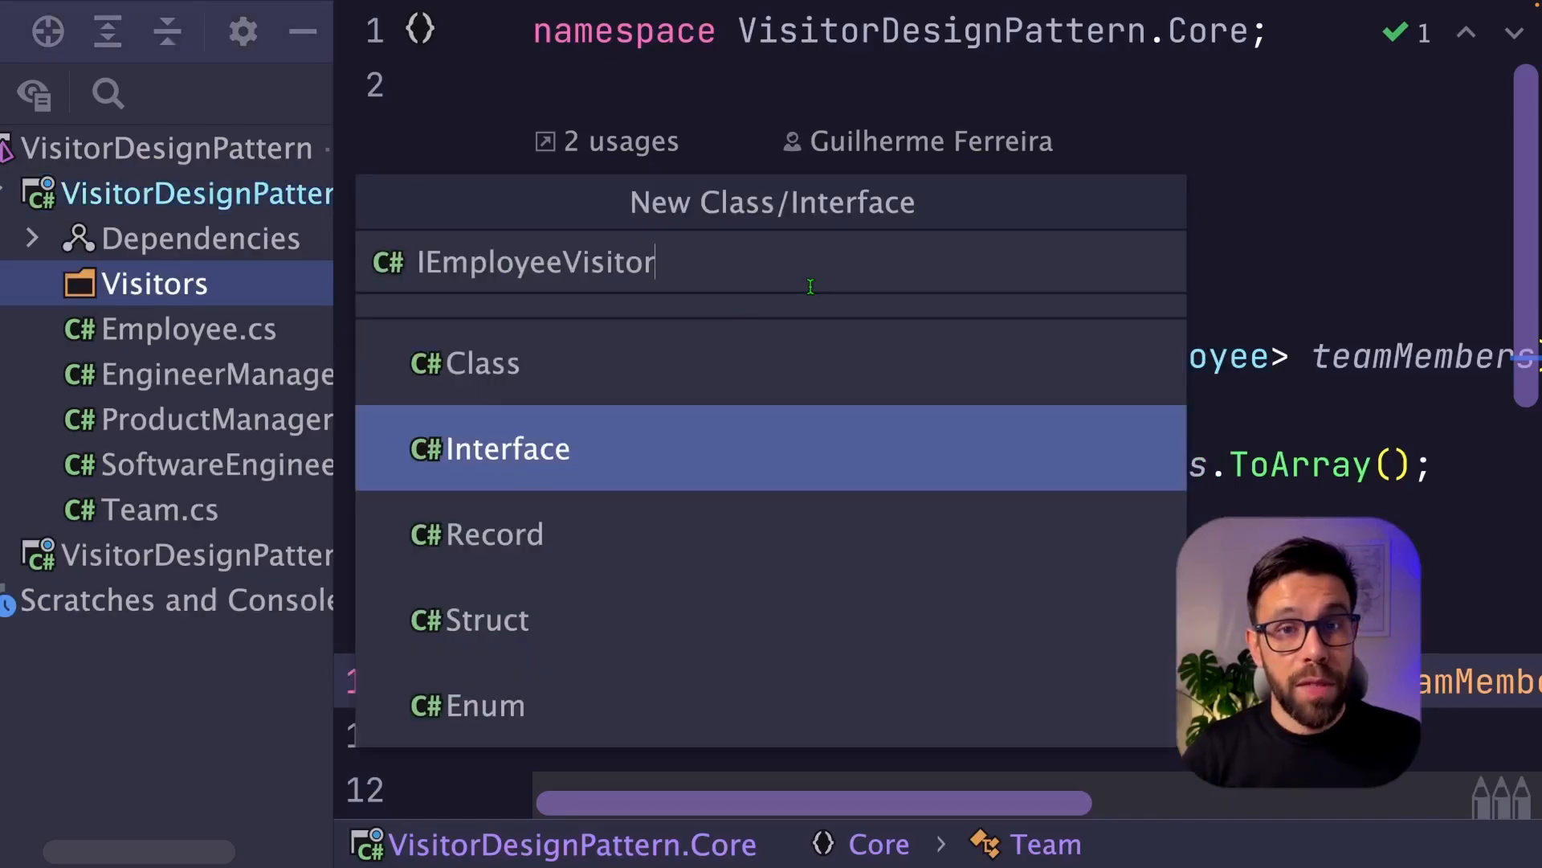
Create IEmployeeVisitor as an interface in the Visitors folder
click(519, 449)
text(PayrollVisitor)
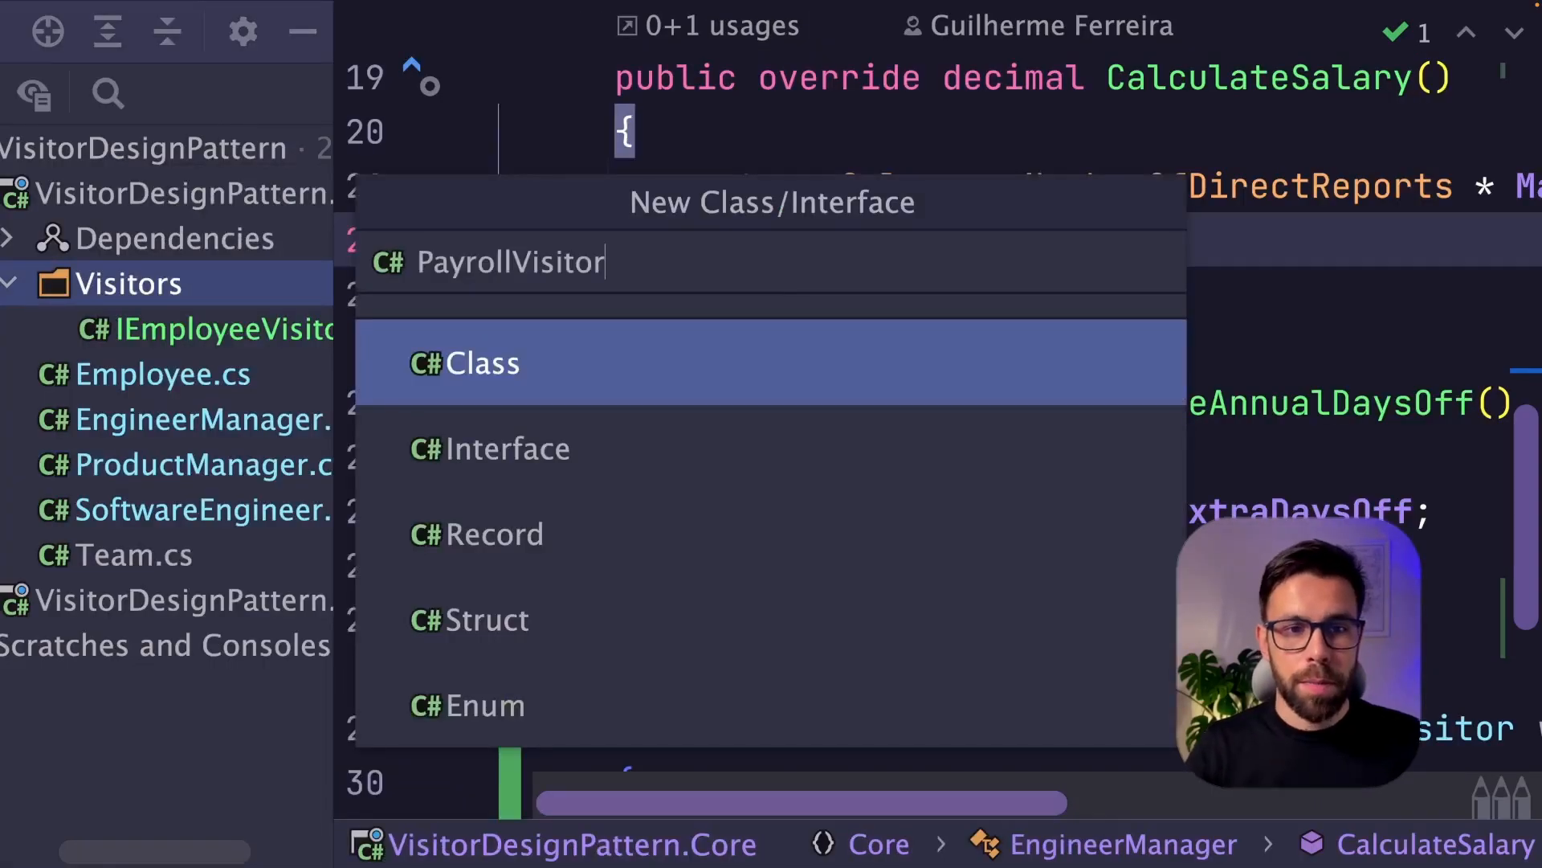
Create PayrollVisitor class with Visit methods adding each employee's salary to TotalSalary
click(483, 362)
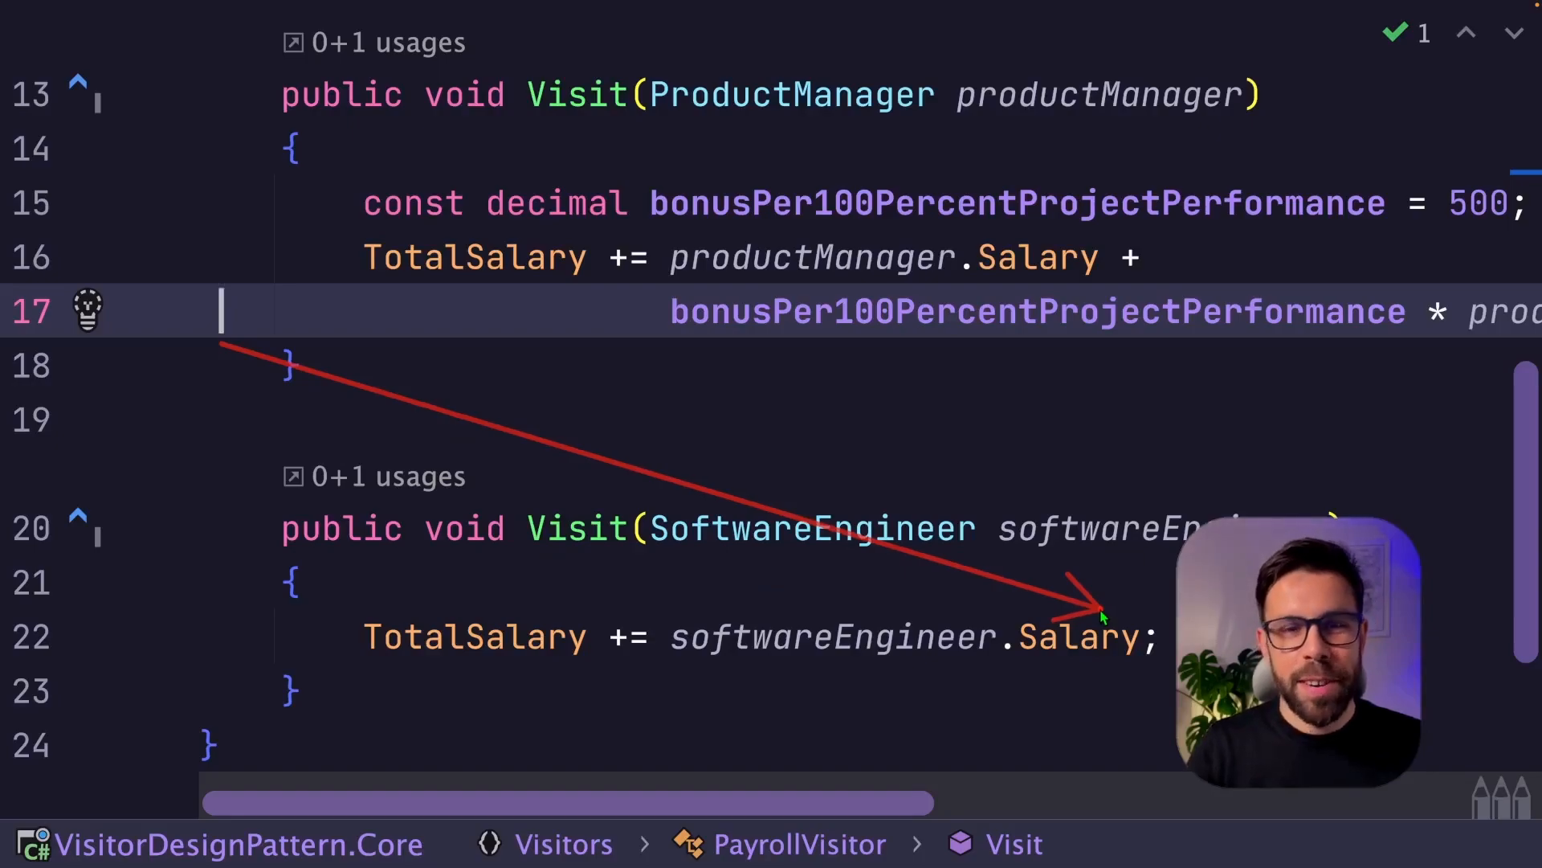
scroll(up, 3)
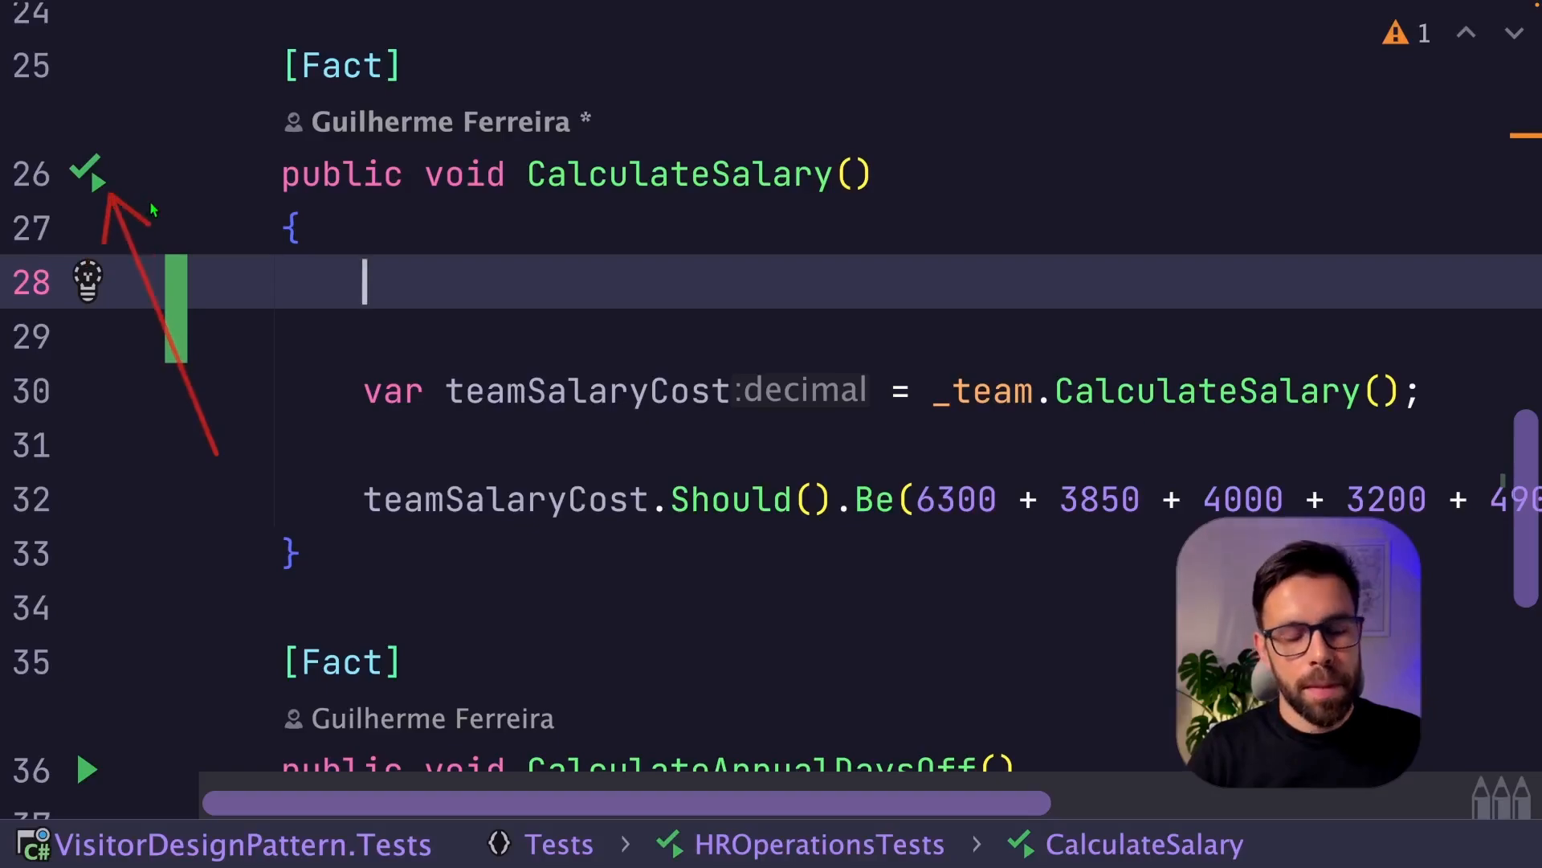
Rewrite CalculateSalary test to call _team.Accept(new PayrollVisitor()) and assert visitor.TotalSalary
text(var visitor = new PayrollVisitor();)
text(_team)
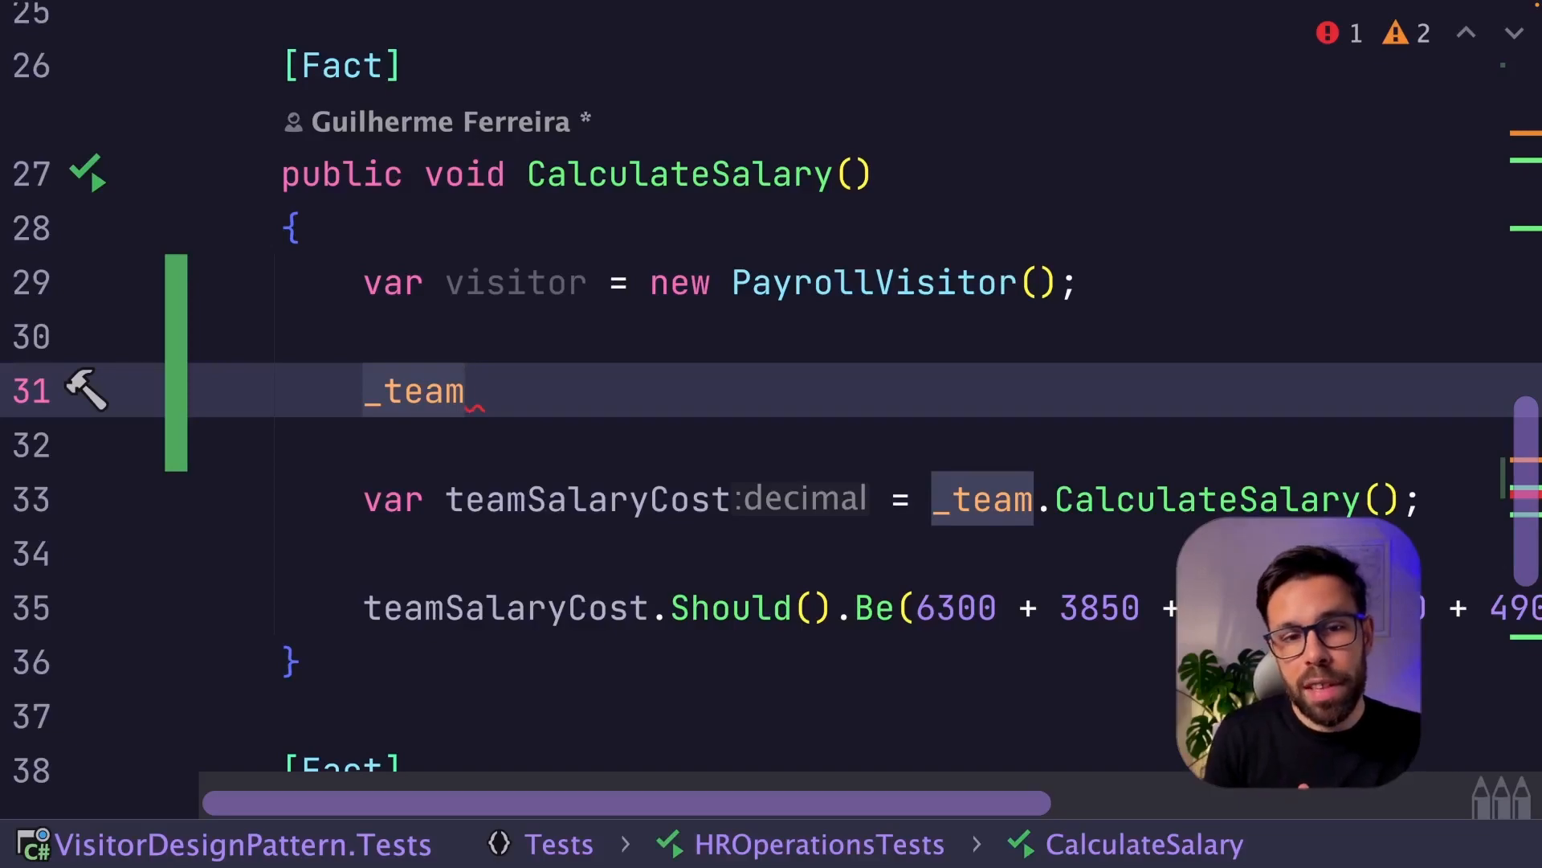
click(467, 390)
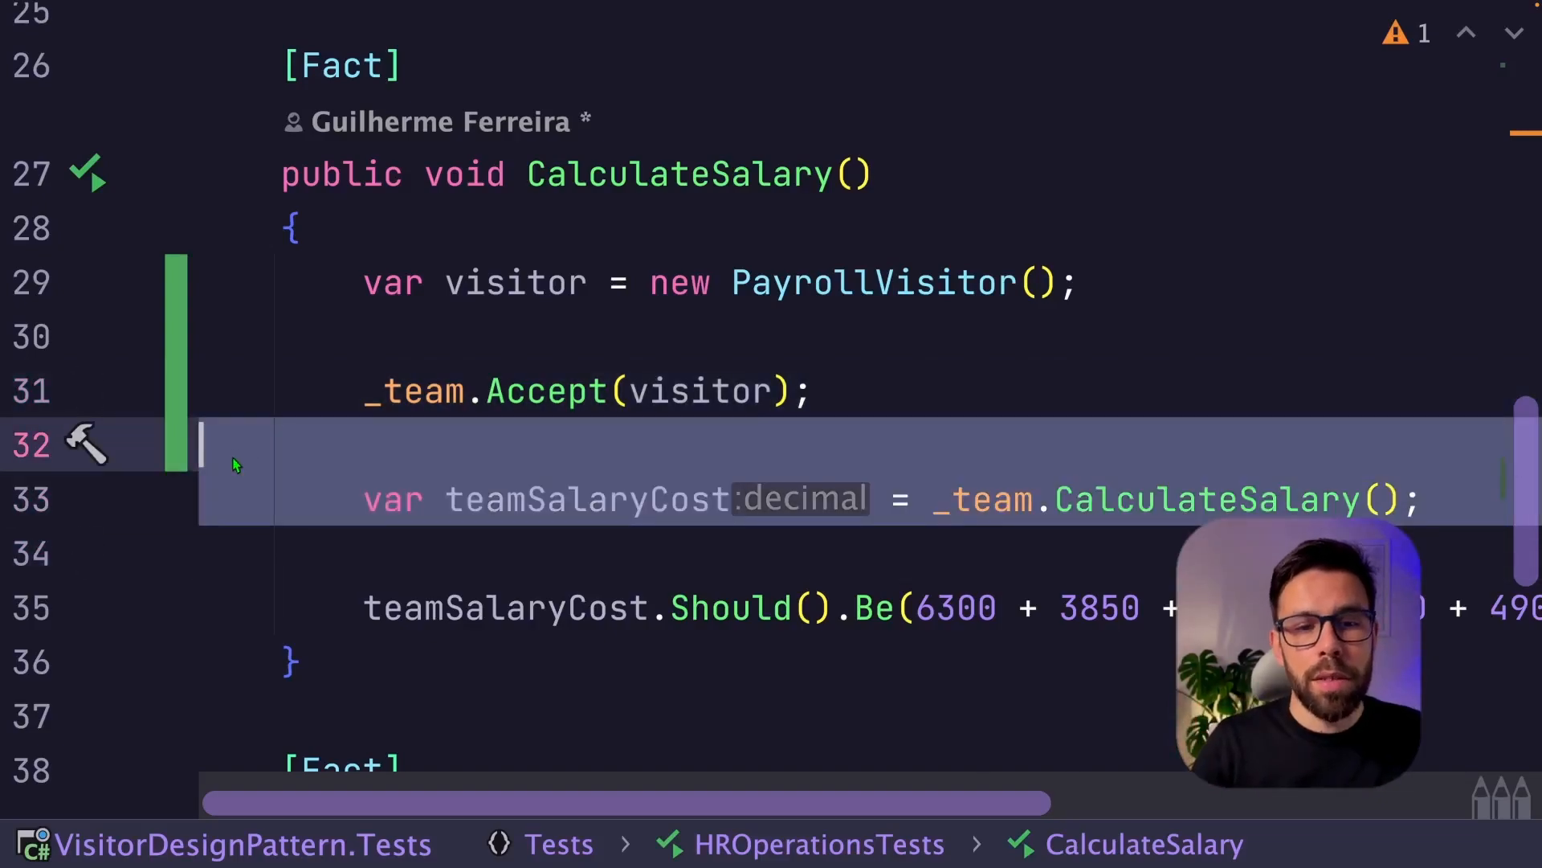
text(visitor.Total)
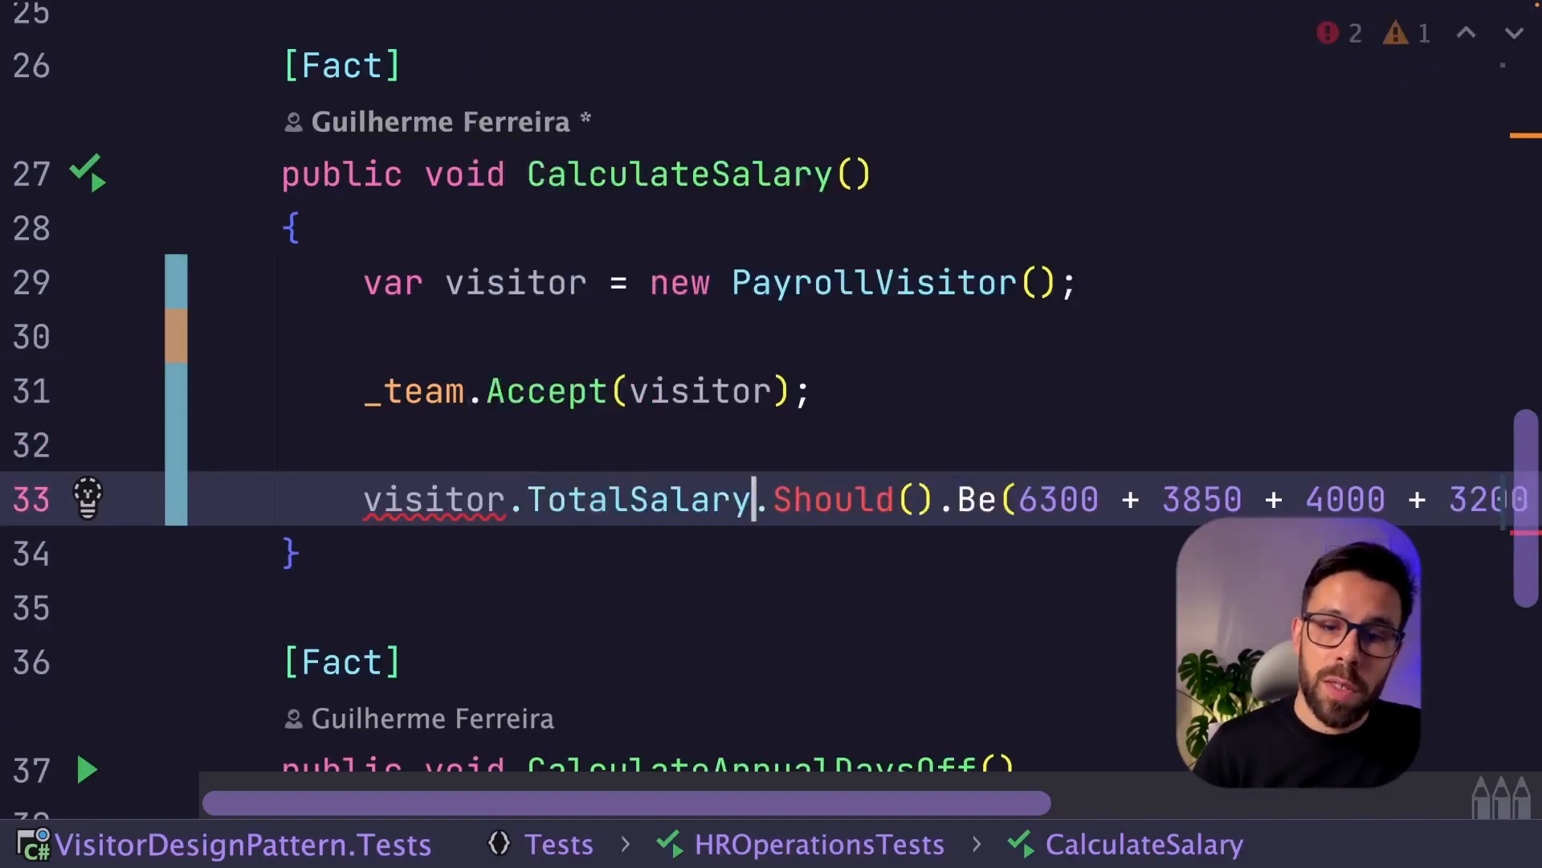
double_click(635, 499)
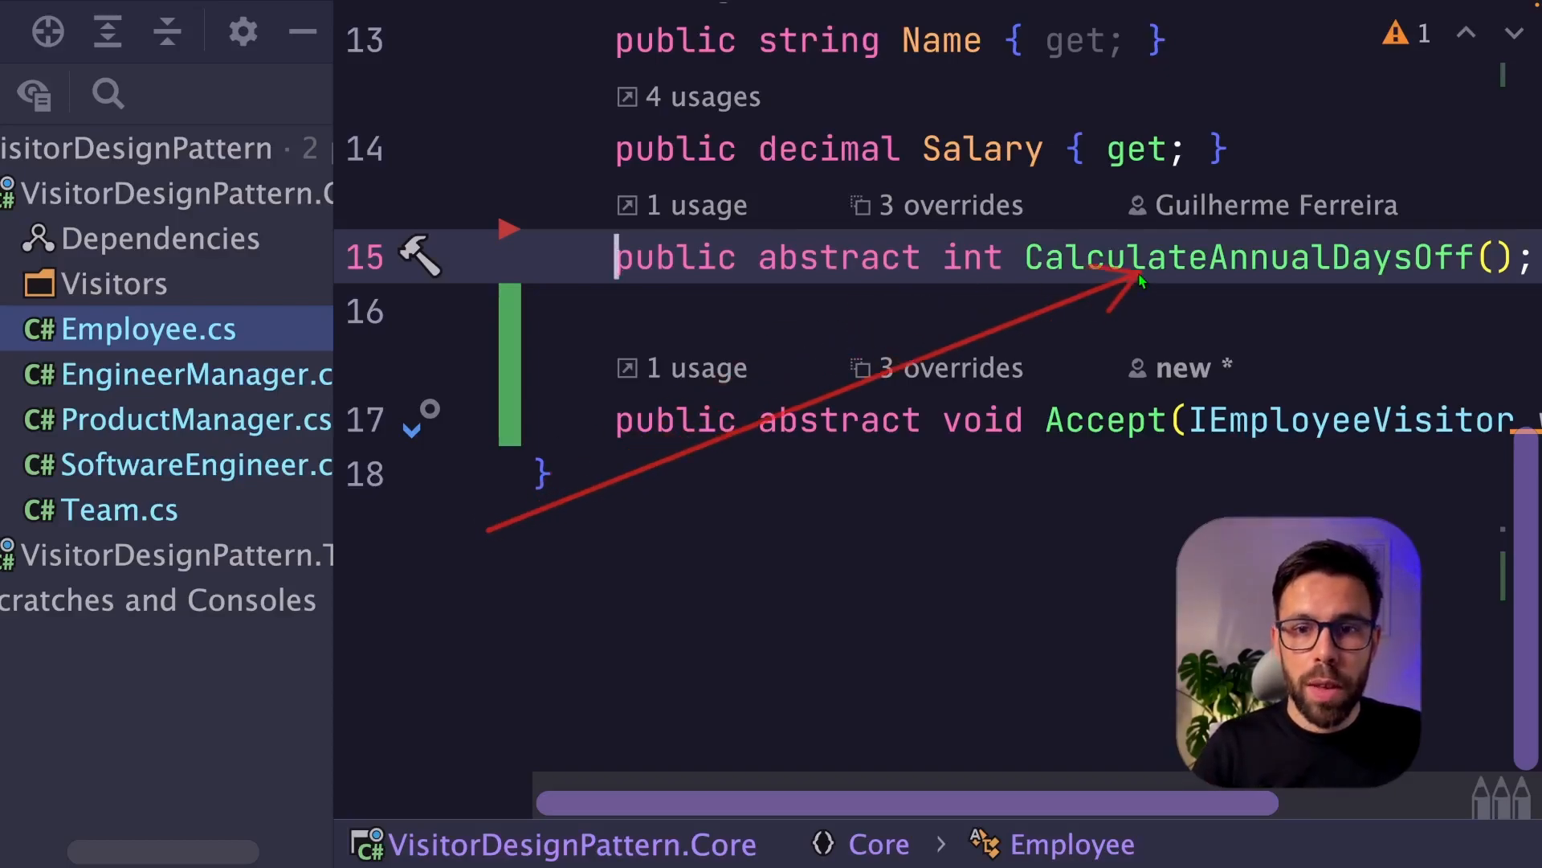
Create DaysOffVisitor class implementing IEmployeeVisitor, accumulating TotalDaysOff per employee type
text(DaysOffVisitor)
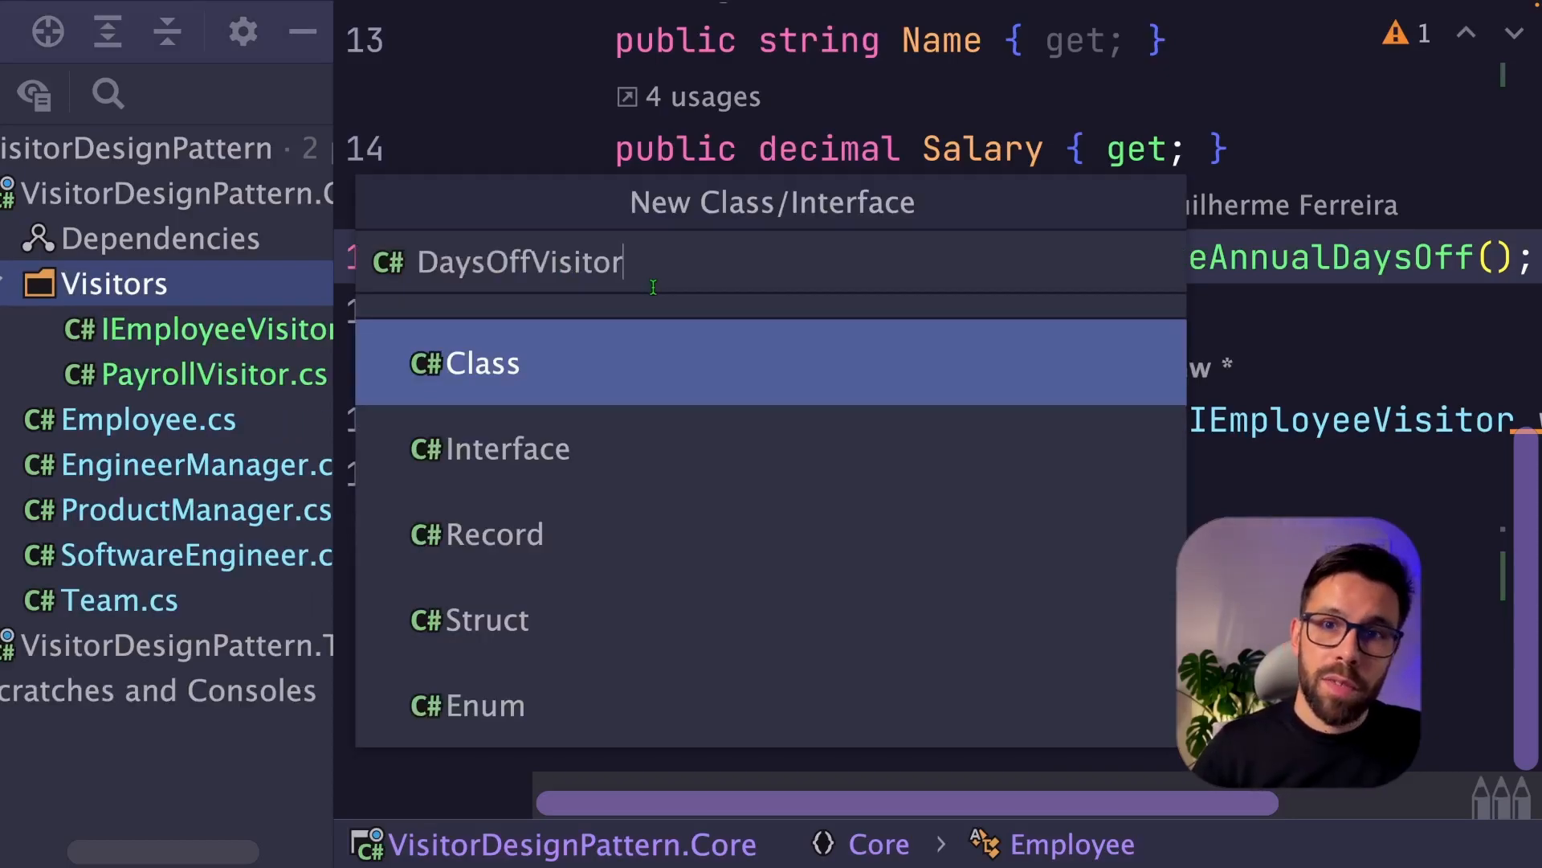
click(482, 363)
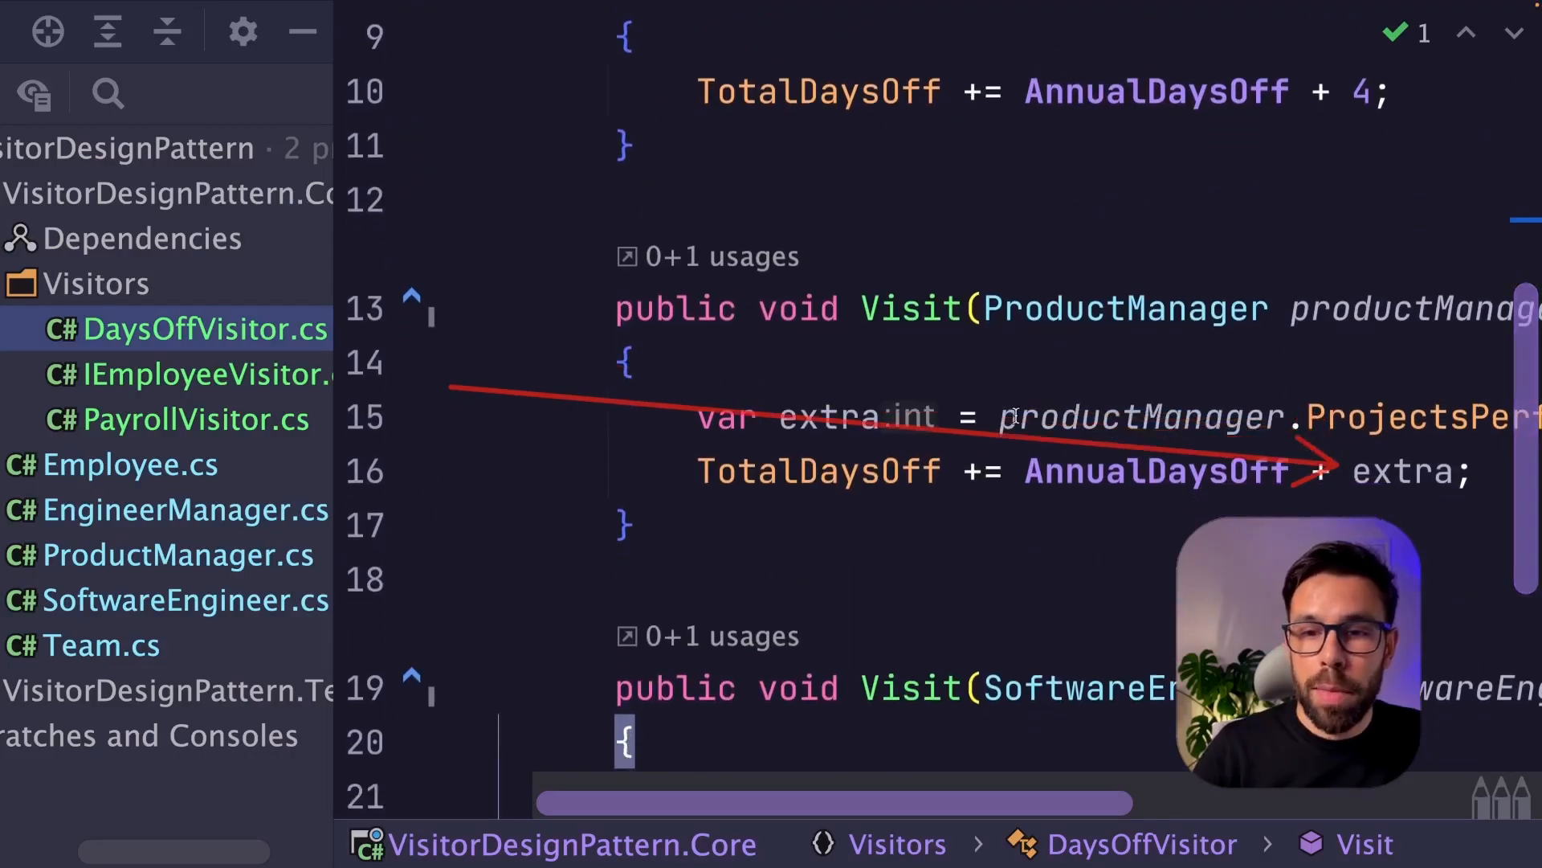
scroll(down, 3)
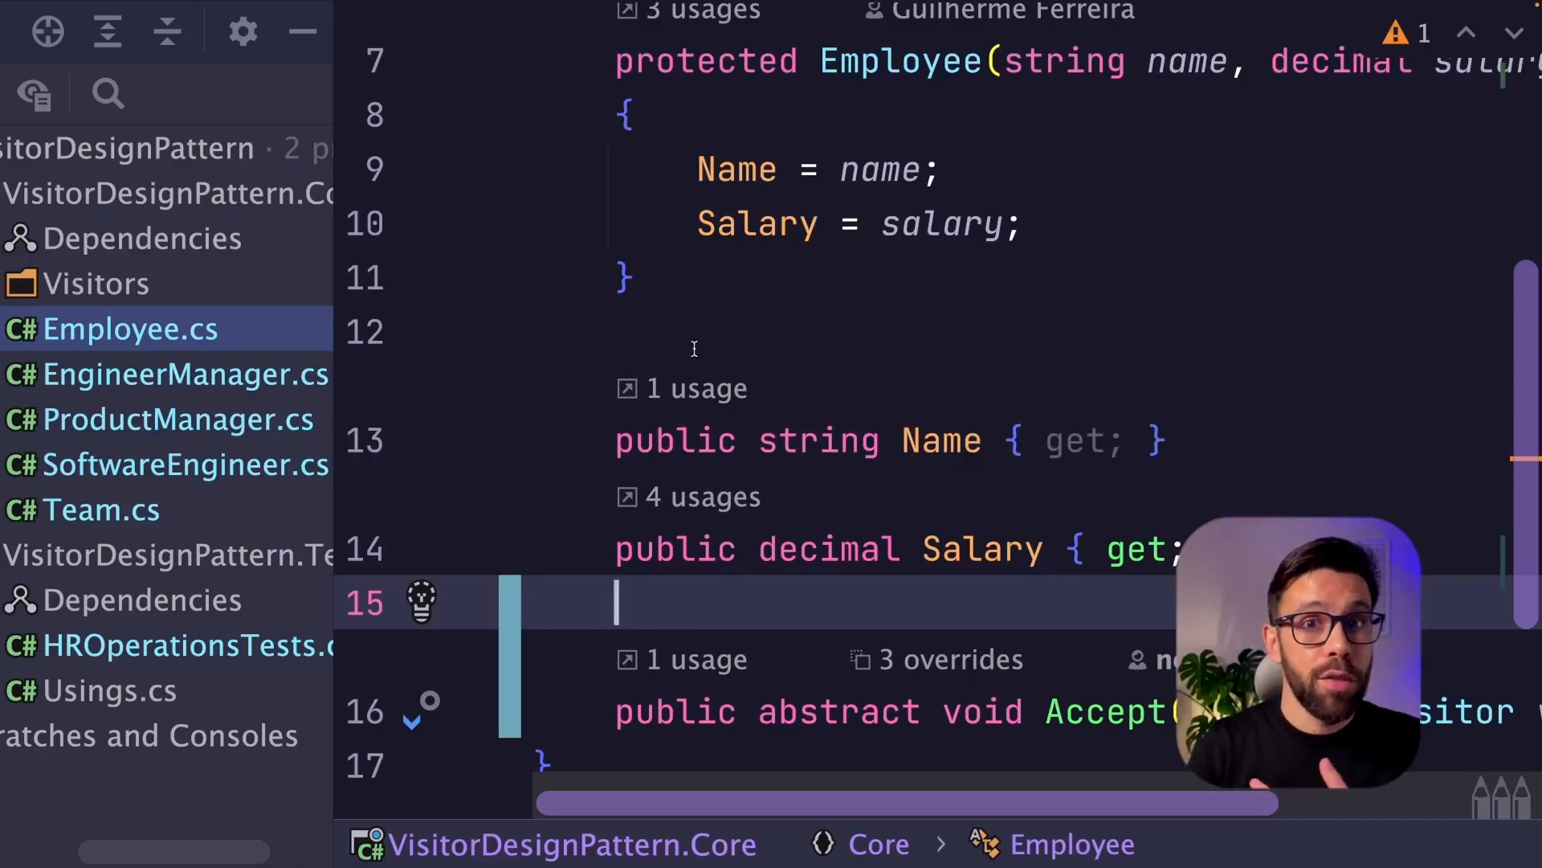
Add ManagerCapacityReportVisitor implementing IEmployeeVisitor with generated Visit stubs
click(148, 373)
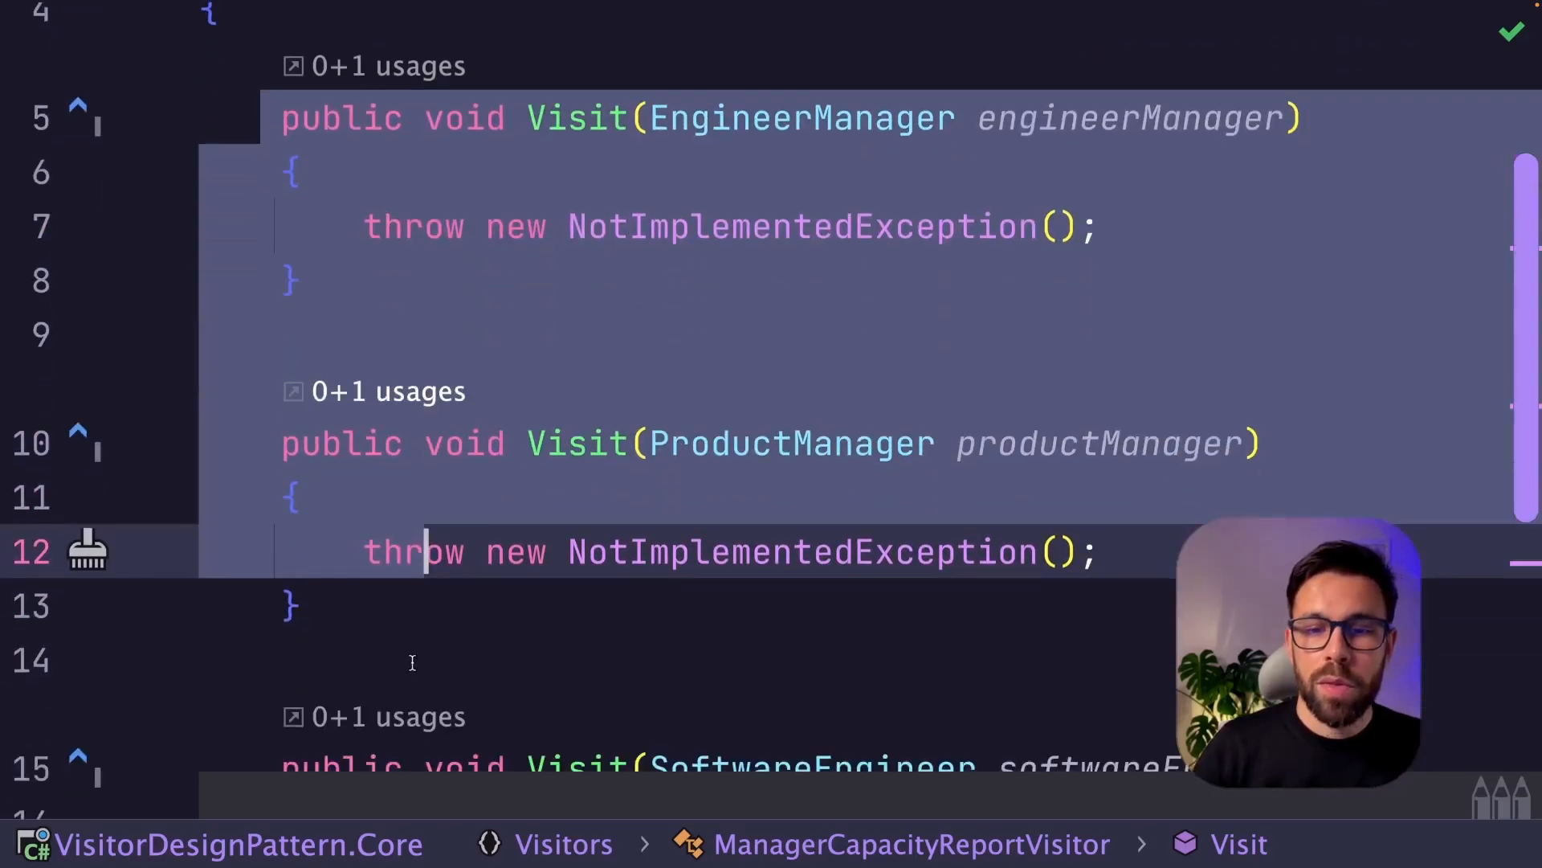
scroll(down, 3)
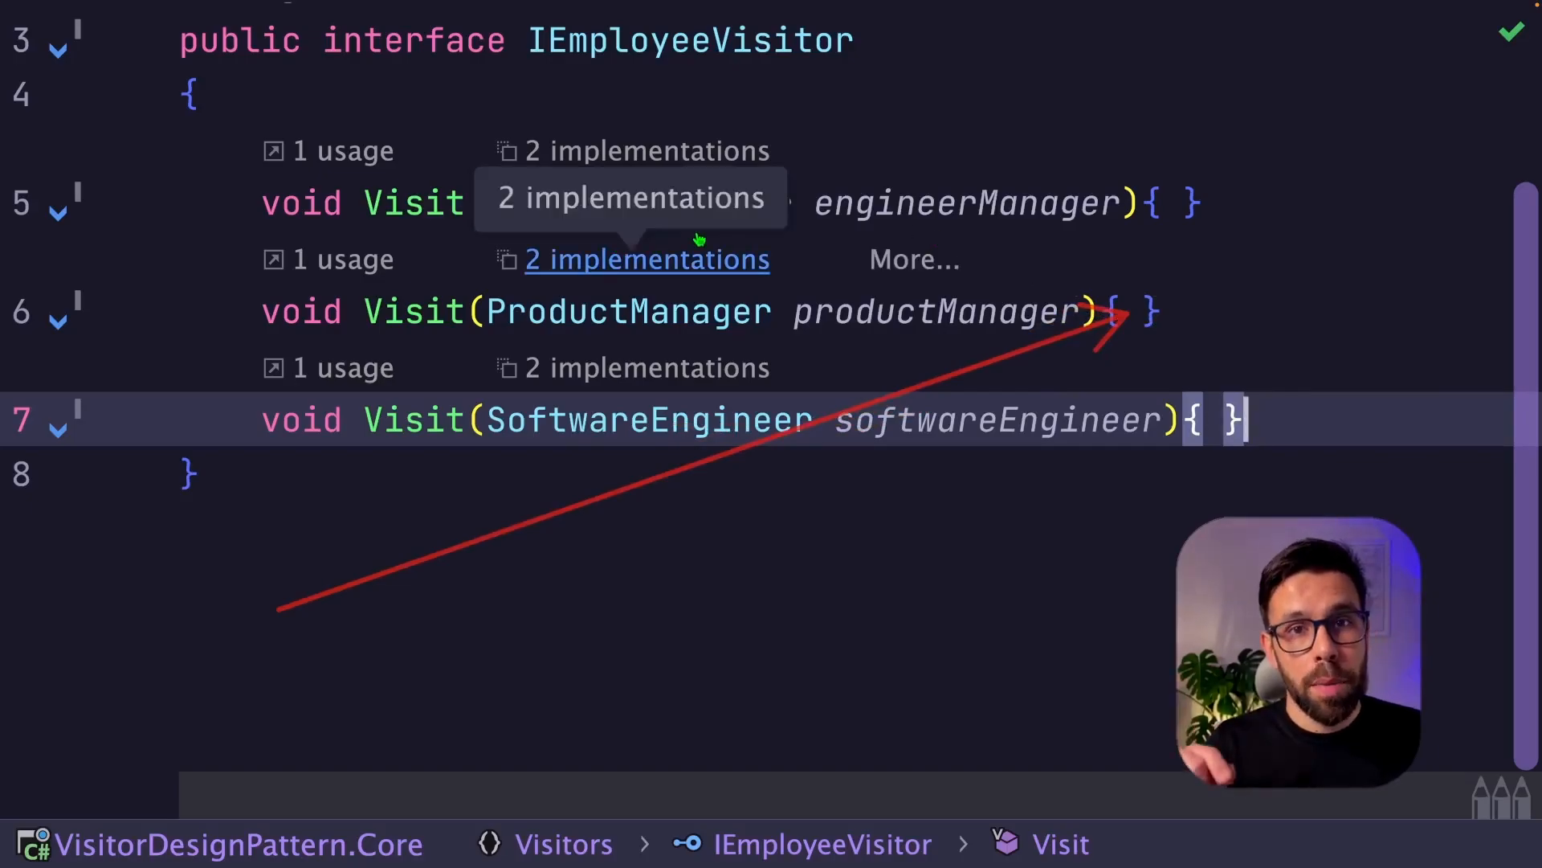
Replace each Visit signature's semicolon in IEmployeeVisitor with an empty { } default body
click(646, 258)
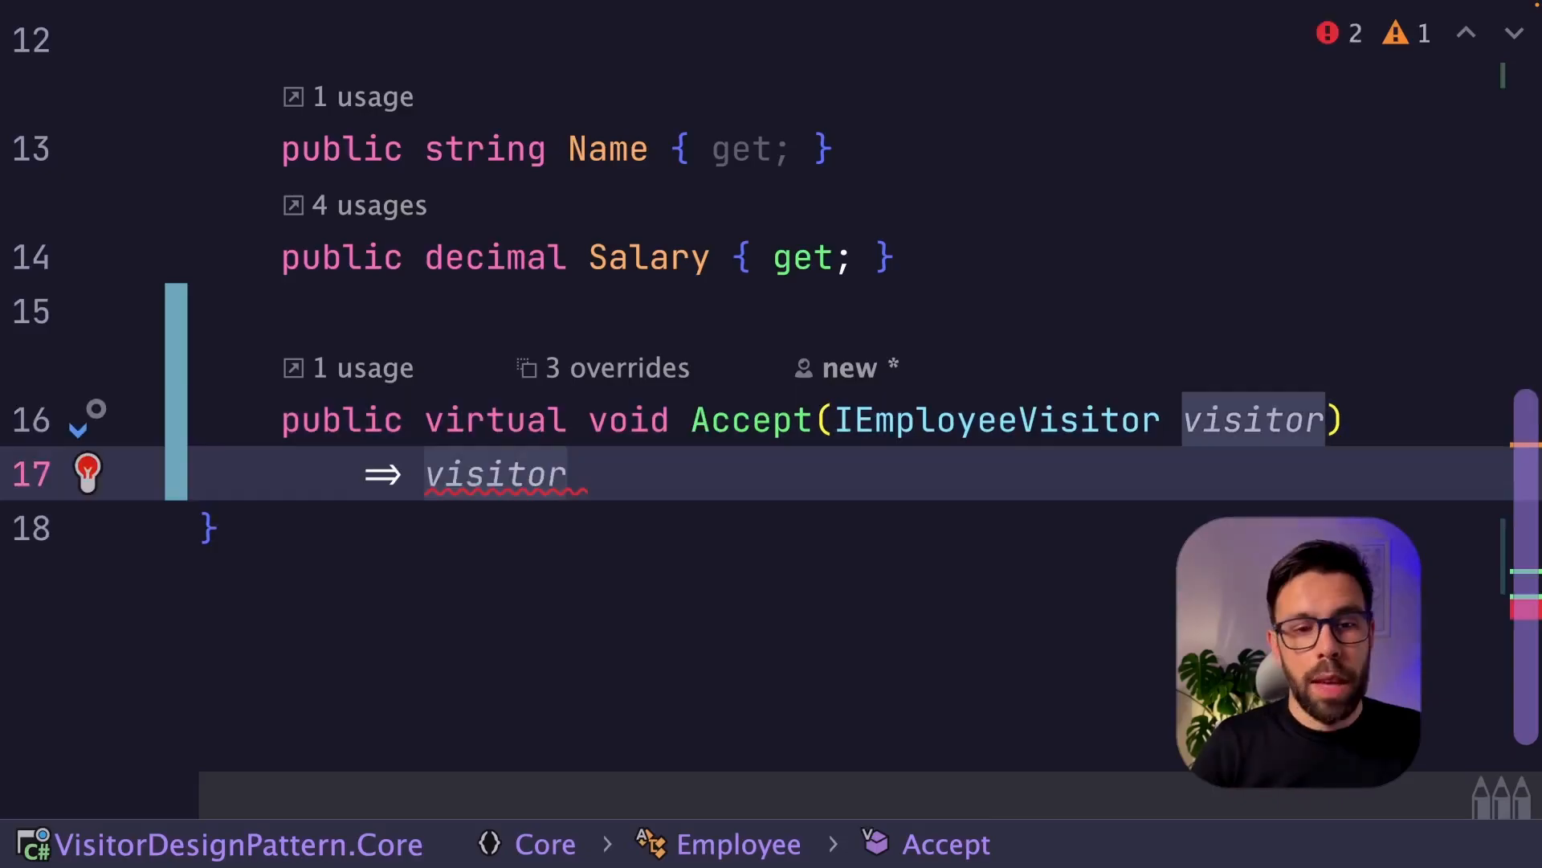
Make Accept an expression body: visitor.Visit((dynamic)this); resolving the overload error
text(.Visit()
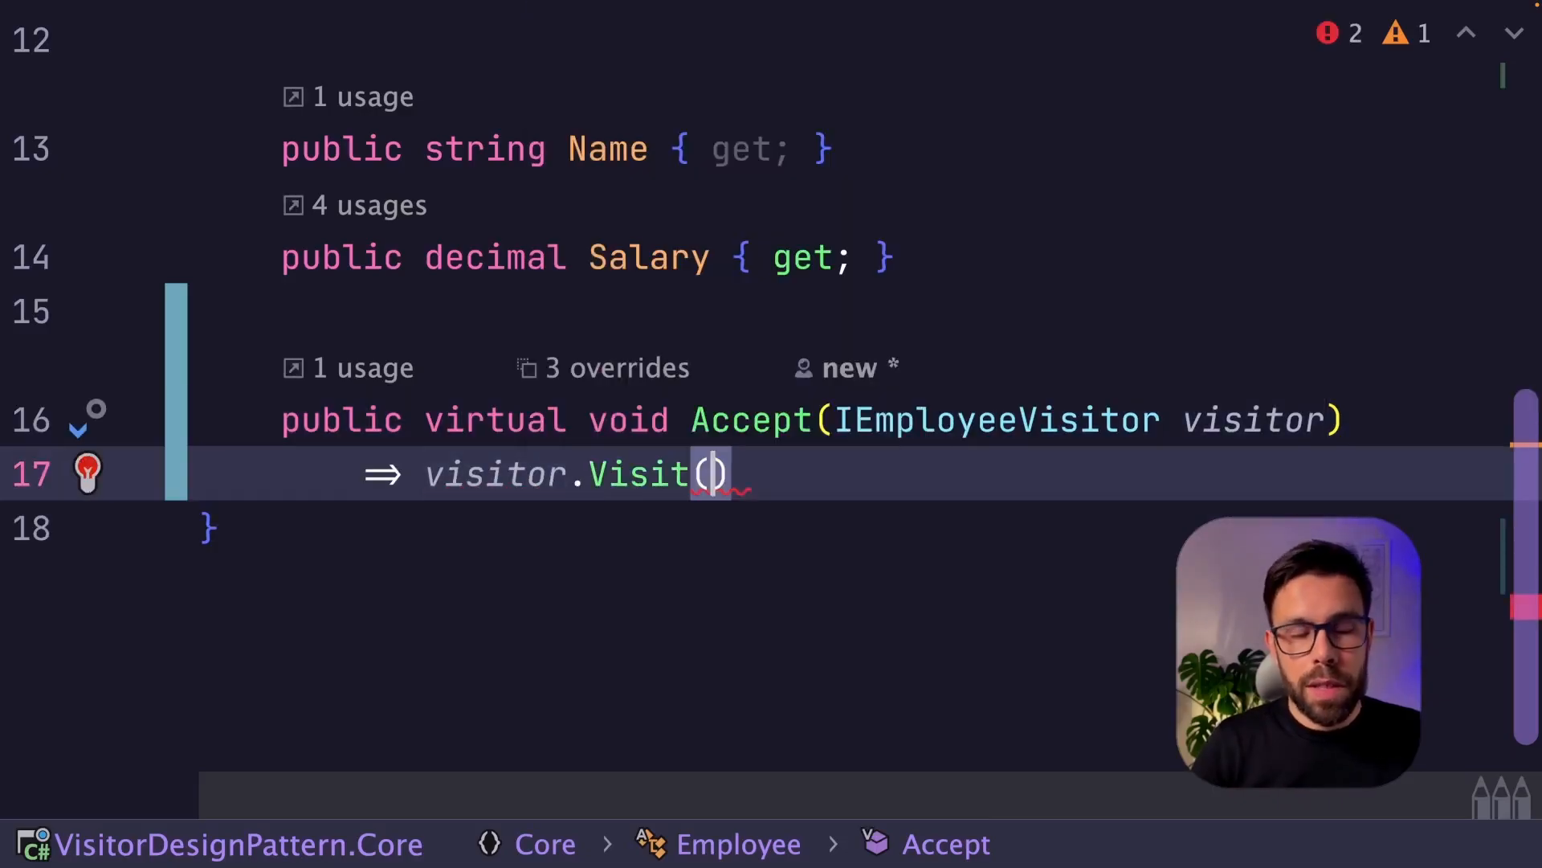
text(this)
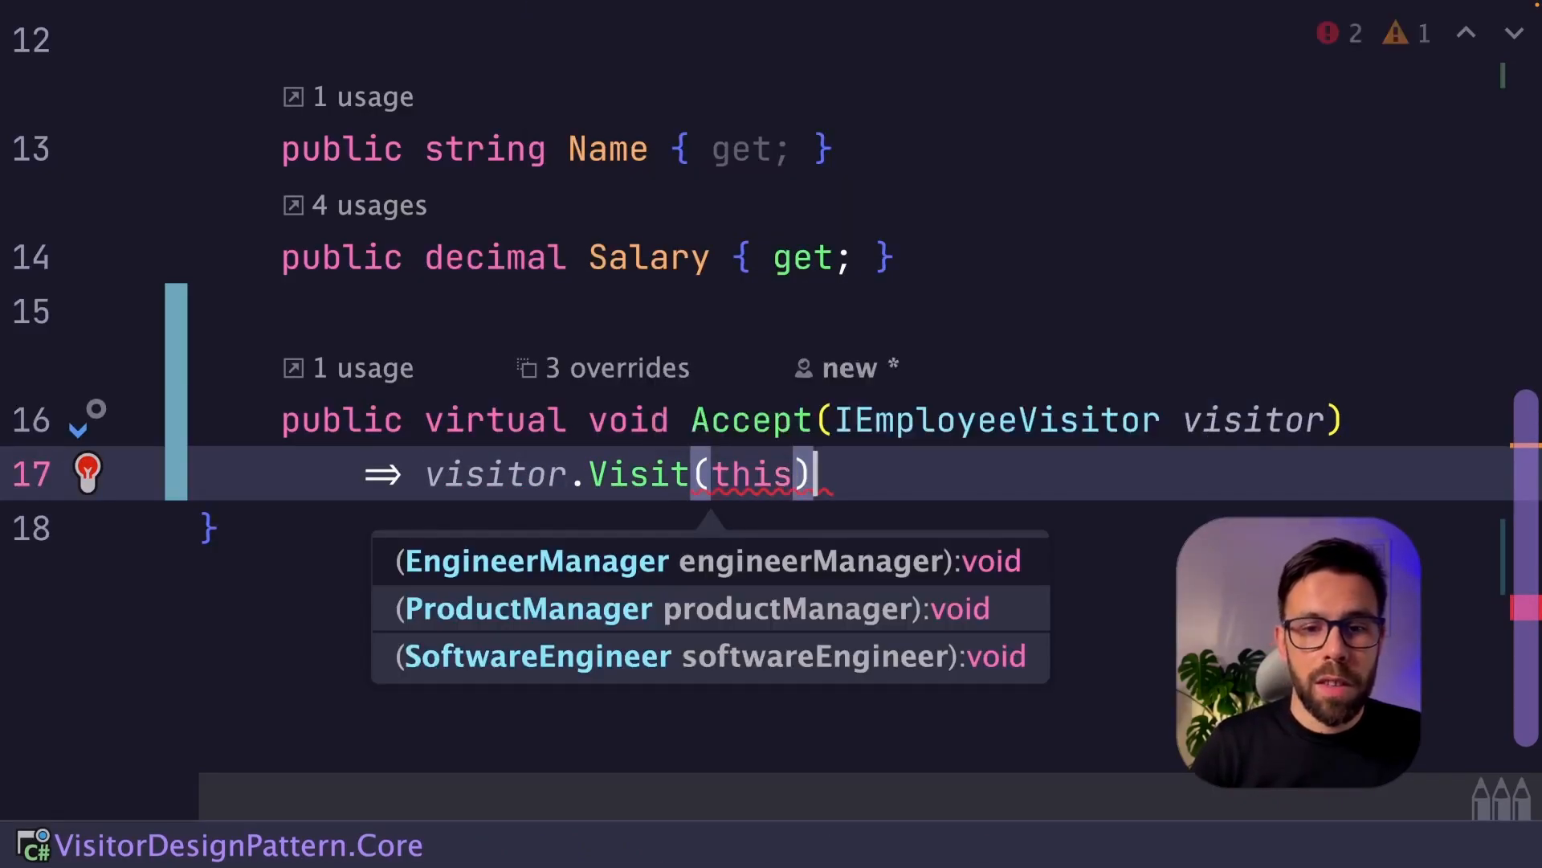
text(;)
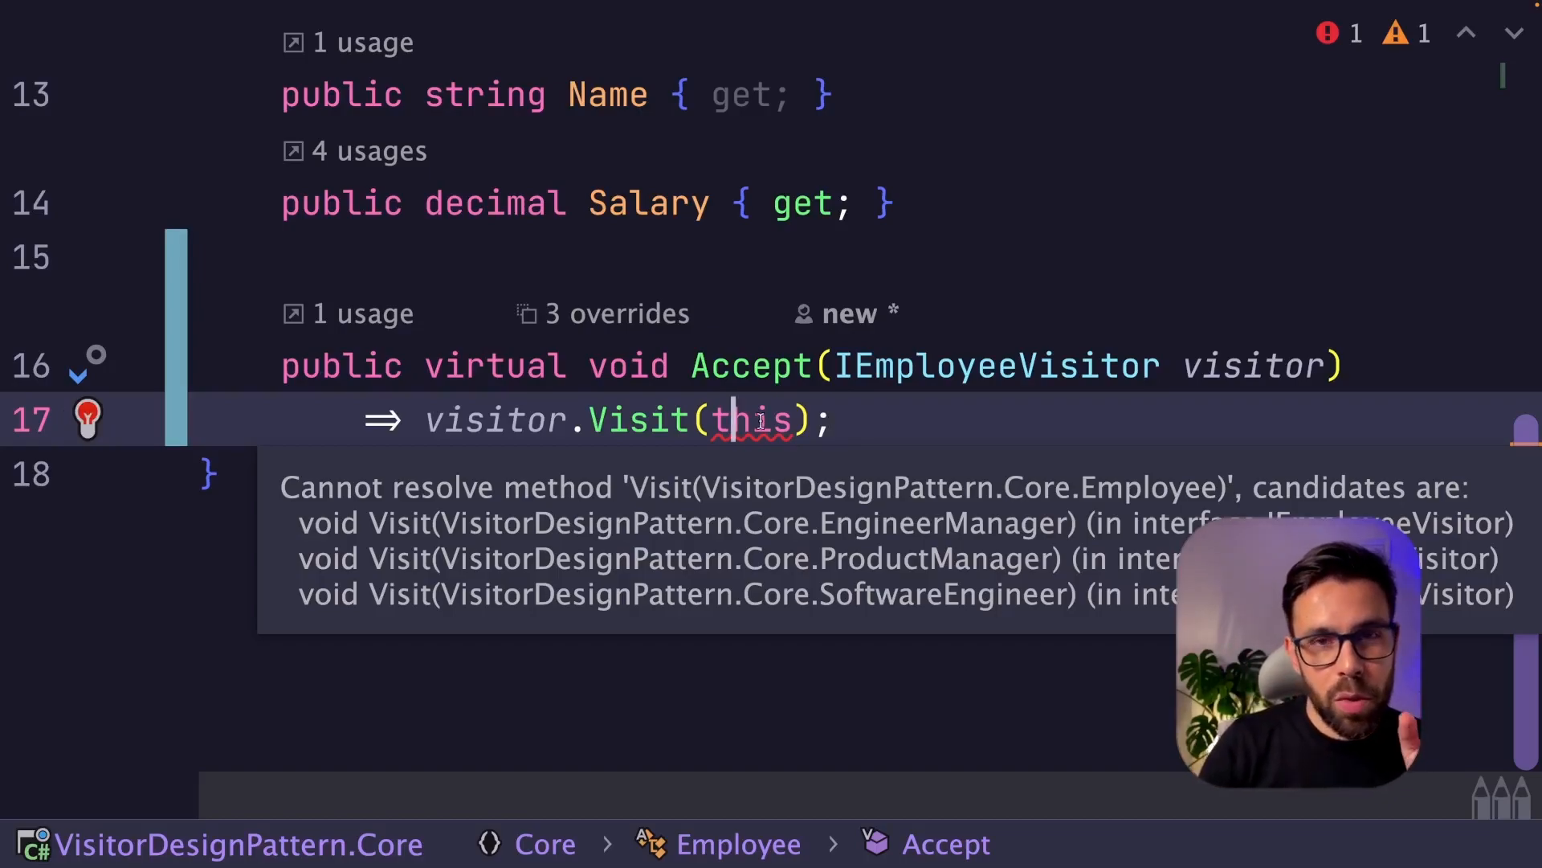
text((dynamic))
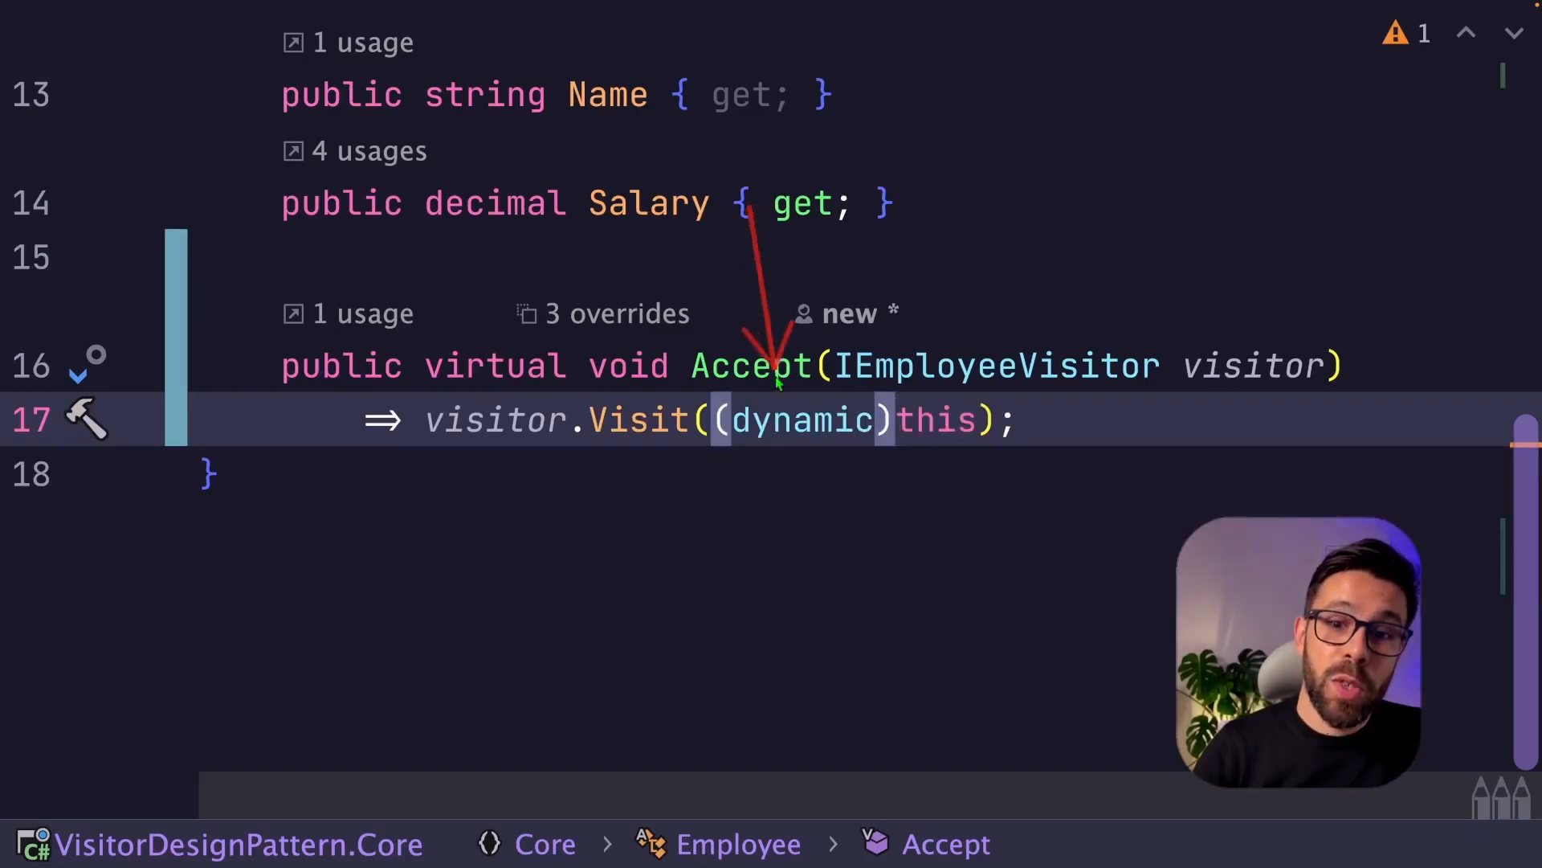